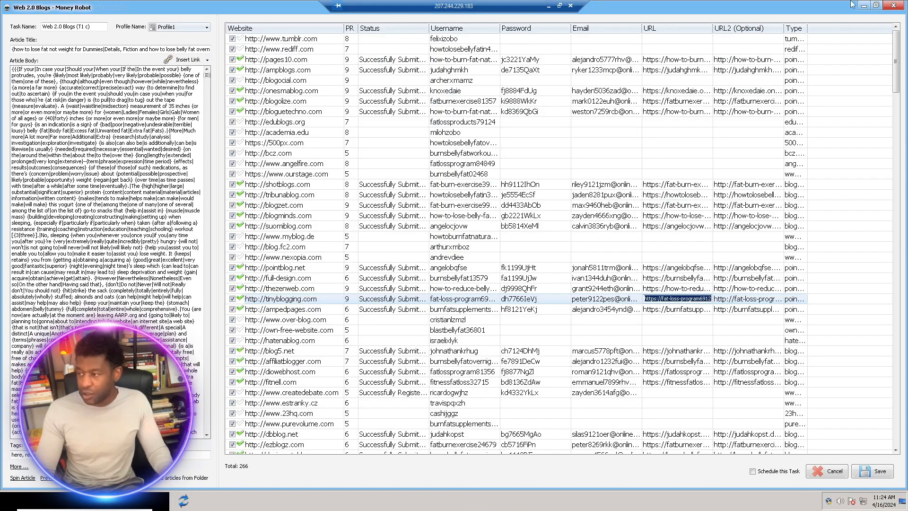
# Close the Web 2.0 Blogs task editor and switch to the browser
pyautogui.click(831, 471)
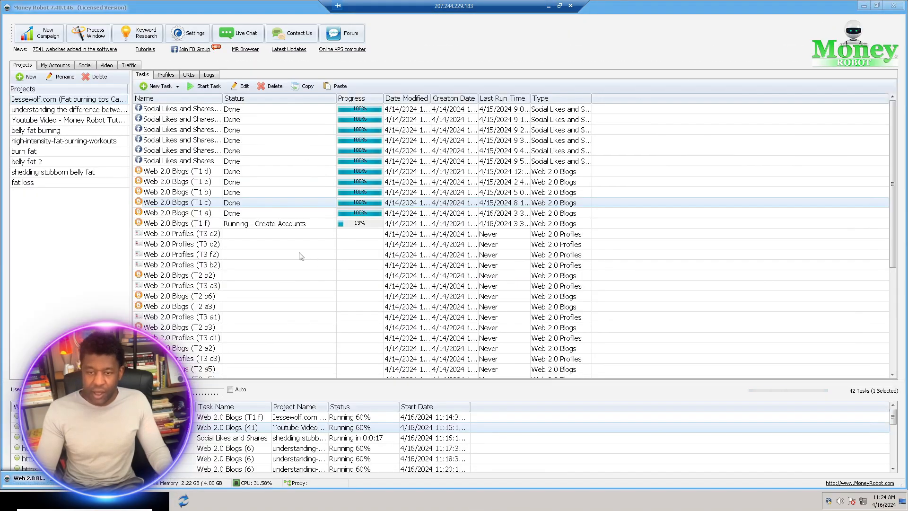
pyautogui.moveTo(201, 213)
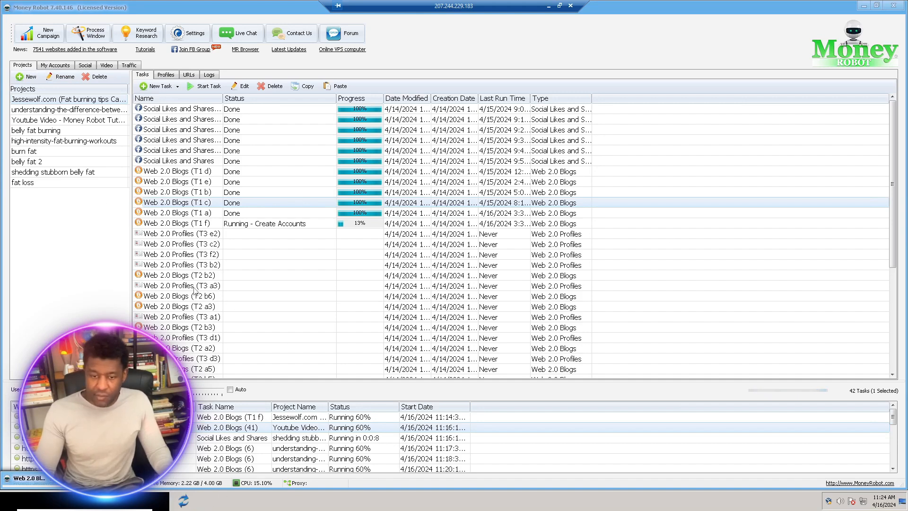
pyautogui.click(335, 86)
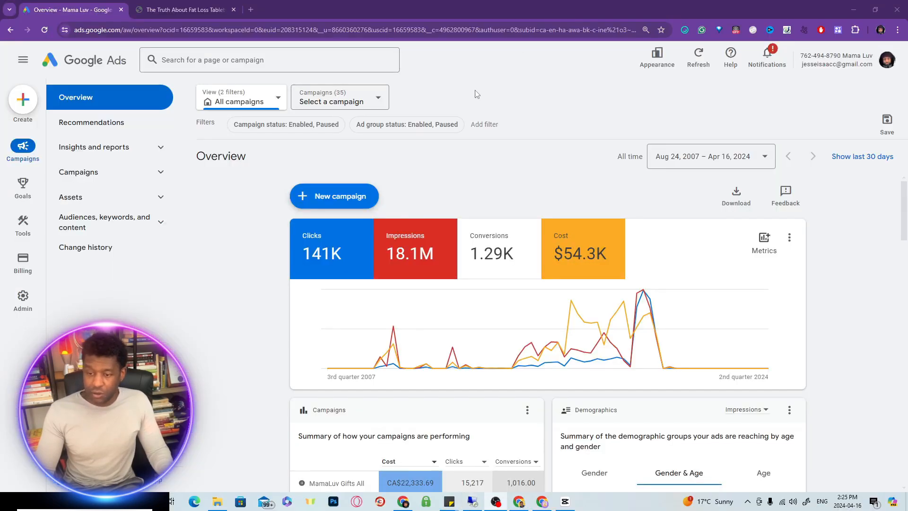
# Switch to the blog tab and go to the jessewolf.com home page
pyautogui.click(184, 10)
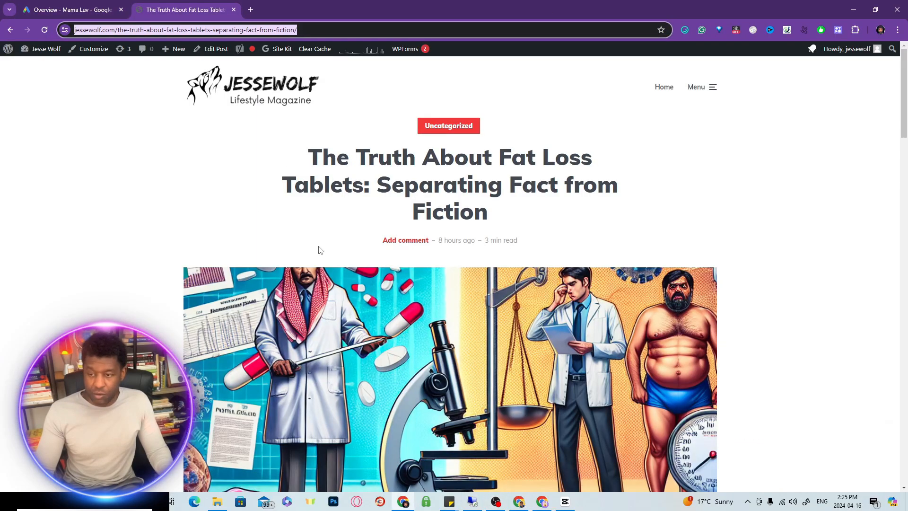
pyautogui.click(237, 87)
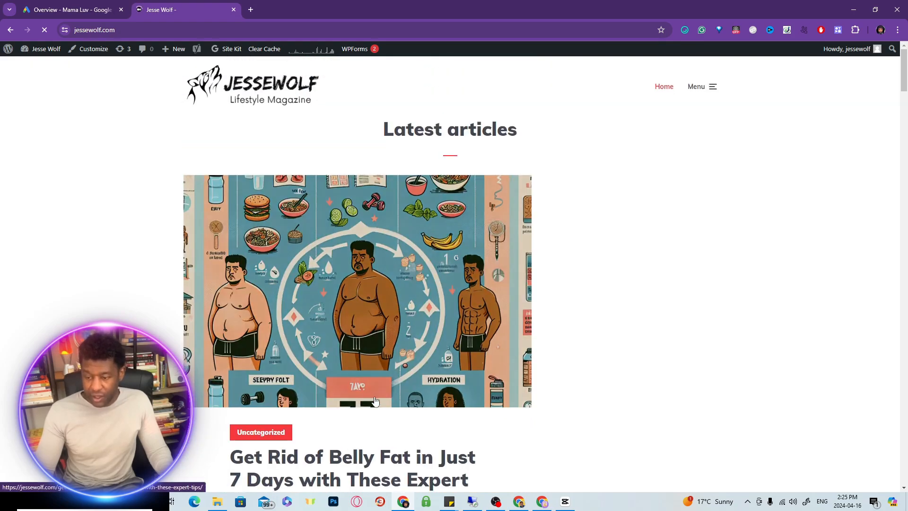
pyautogui.scroll(-3)
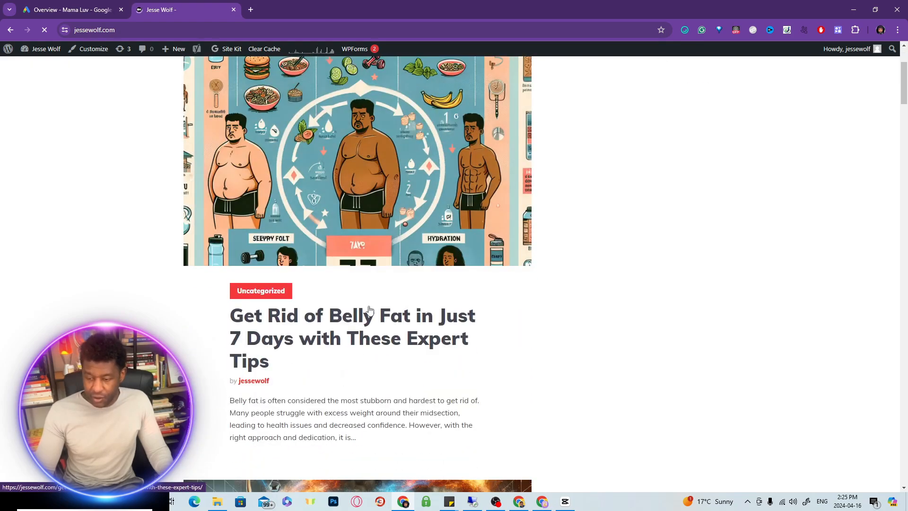
# Open the 'Get Rid of Belly Fat in Just 7 Days' post and scroll through it
pyautogui.click(351, 315)
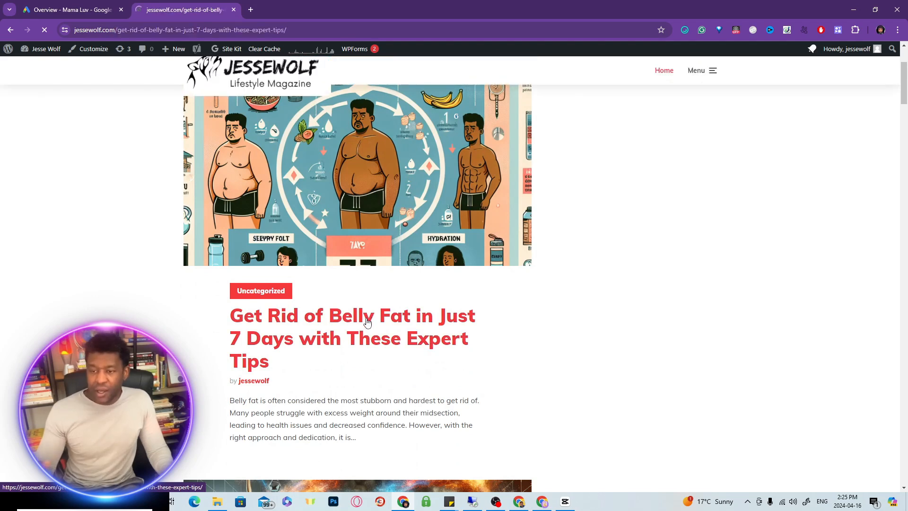
pyautogui.click(353, 315)
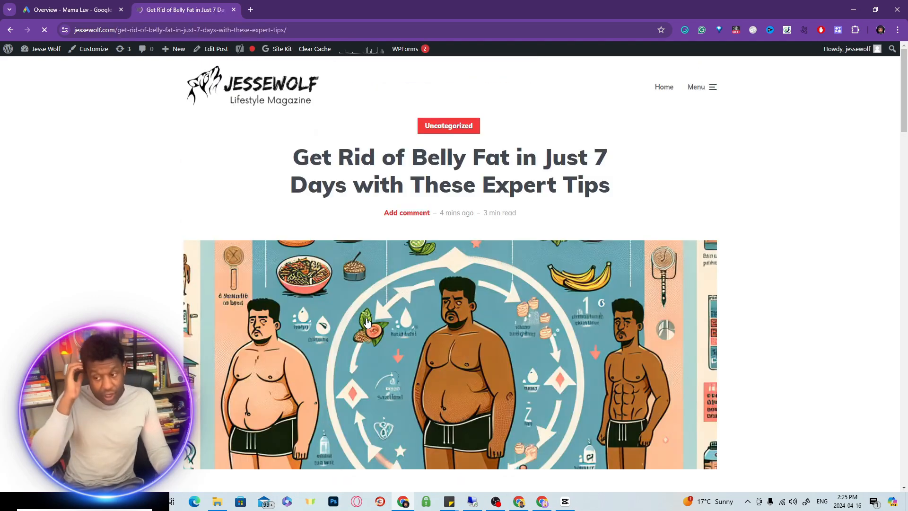
pyautogui.scroll(-3)
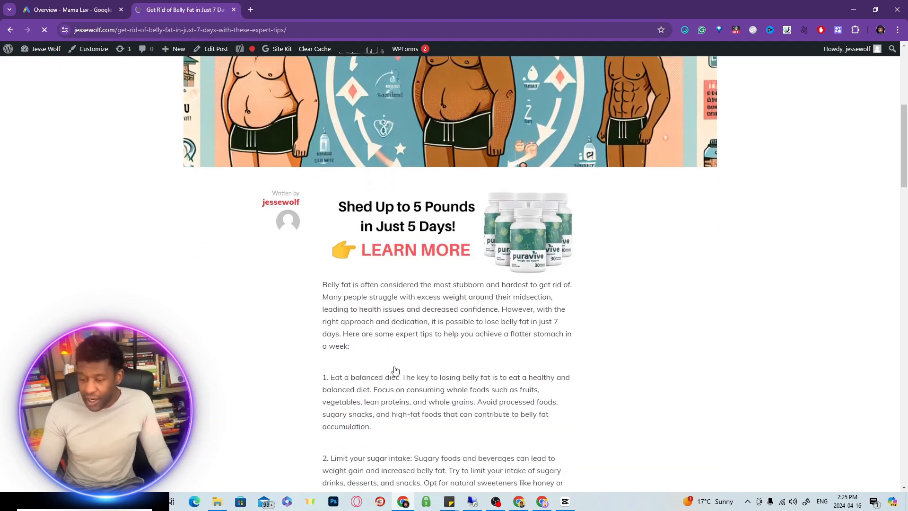
pyautogui.scroll(3)
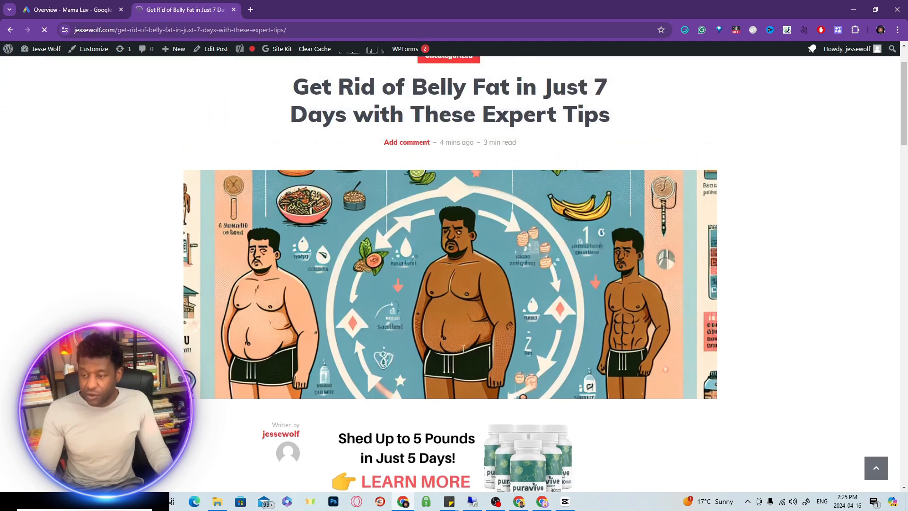
pyautogui.scroll(-3)
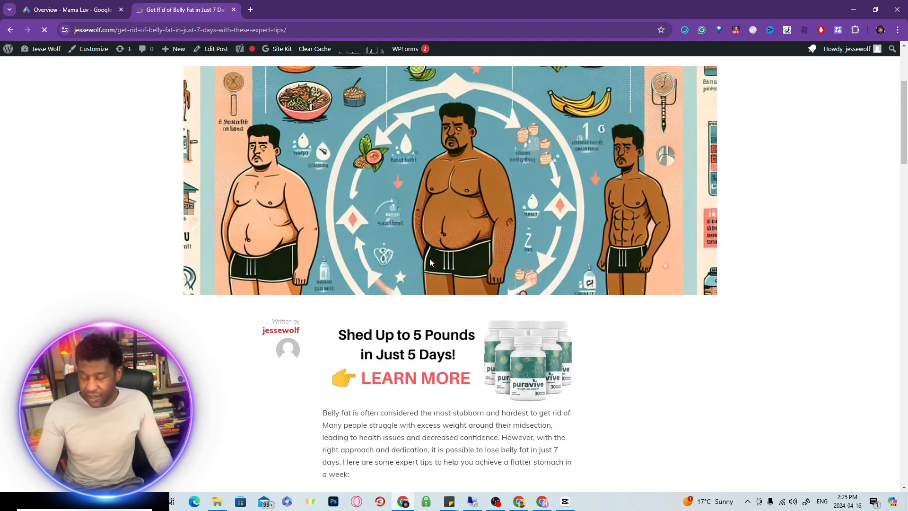
pyautogui.scroll(-3)
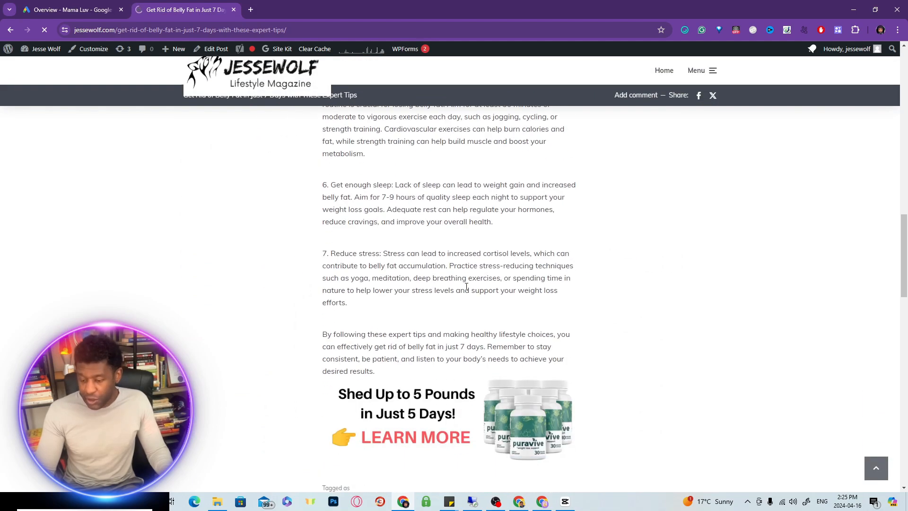
pyautogui.scroll(3)
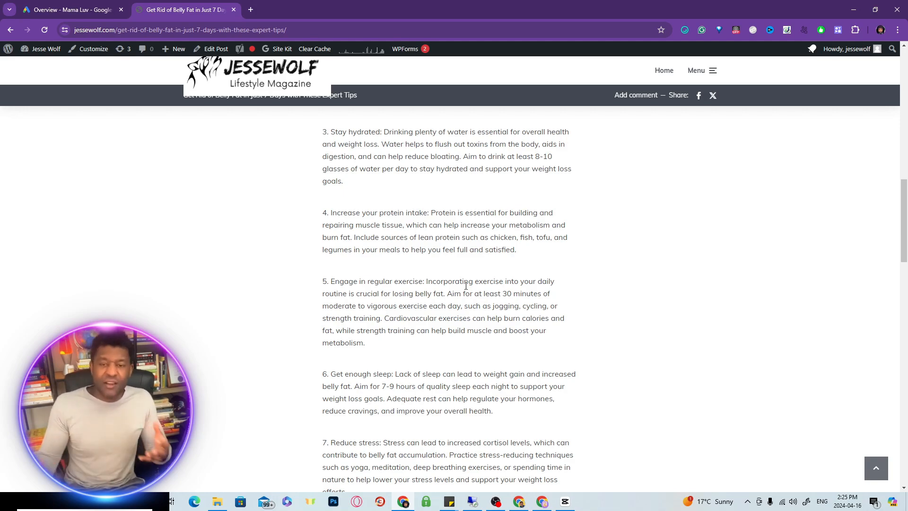
pyautogui.scroll(3)
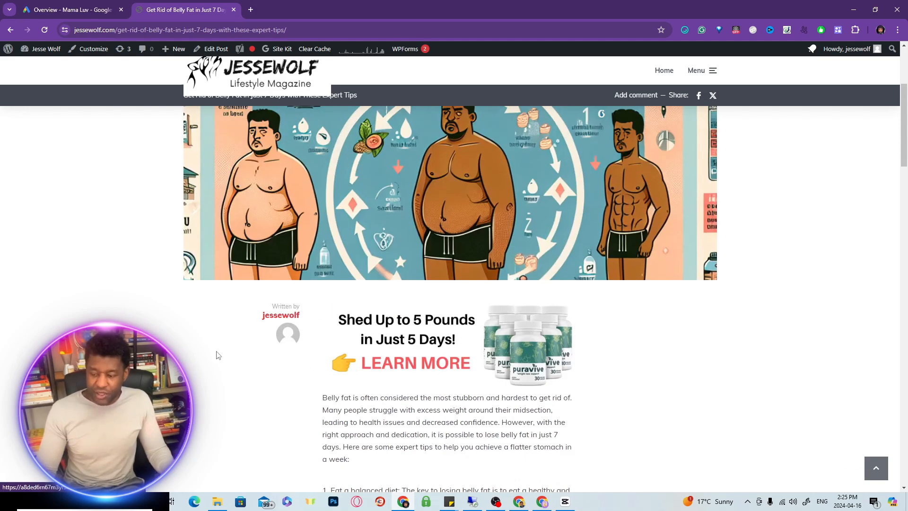
pyautogui.moveTo(406, 248)
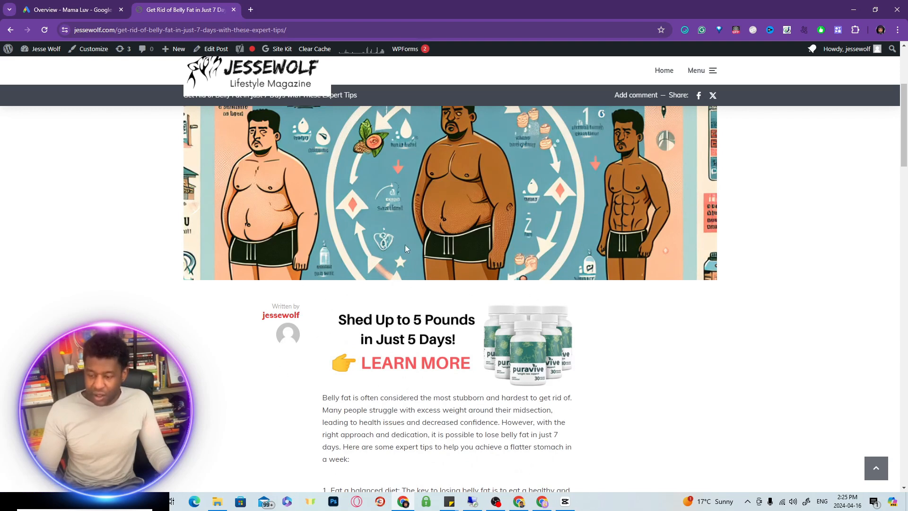
pyautogui.moveTo(557, 375)
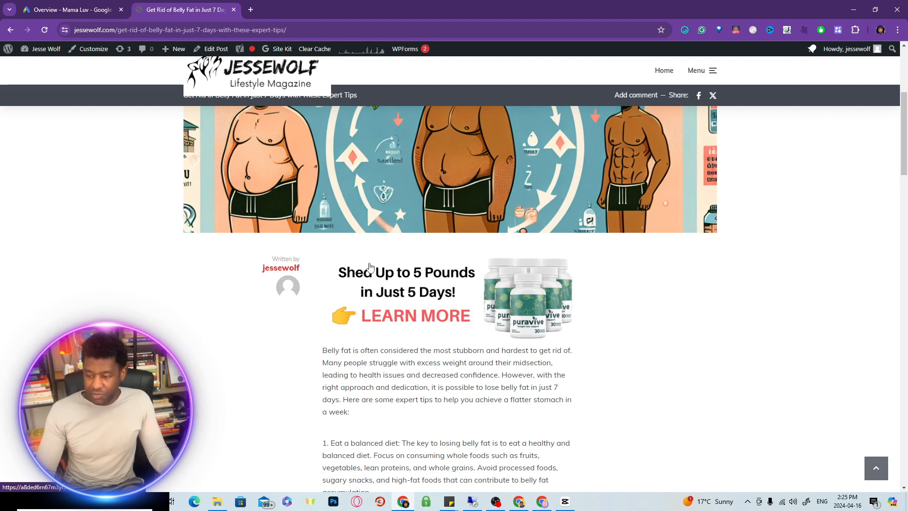
pyautogui.moveTo(353, 256)
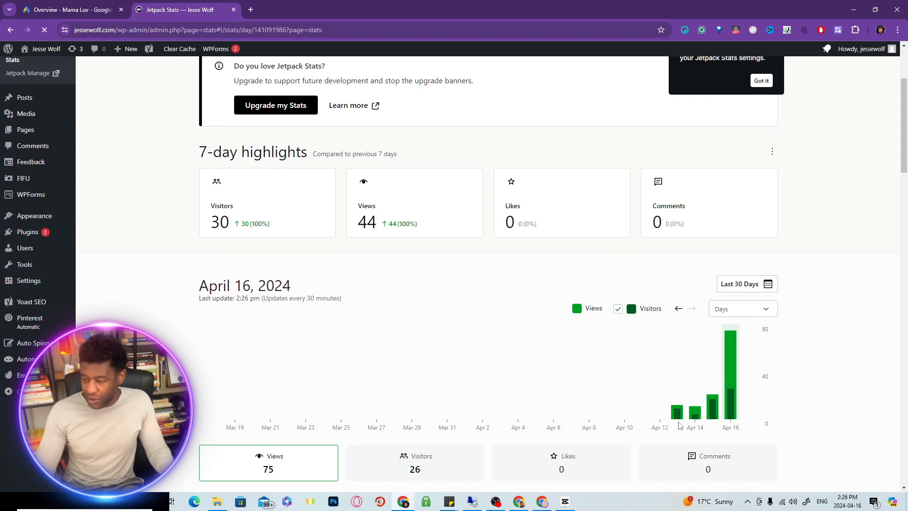
pyautogui.moveTo(677, 412)
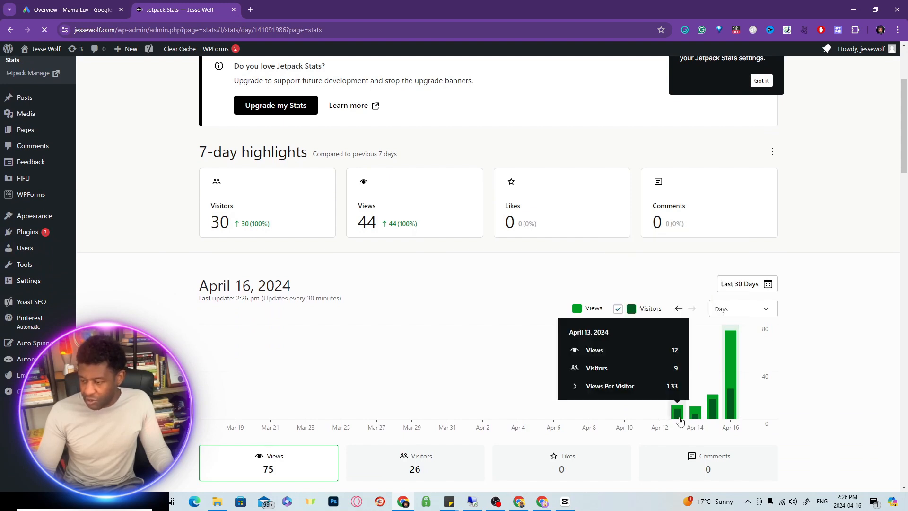
pyautogui.moveTo(711, 414)
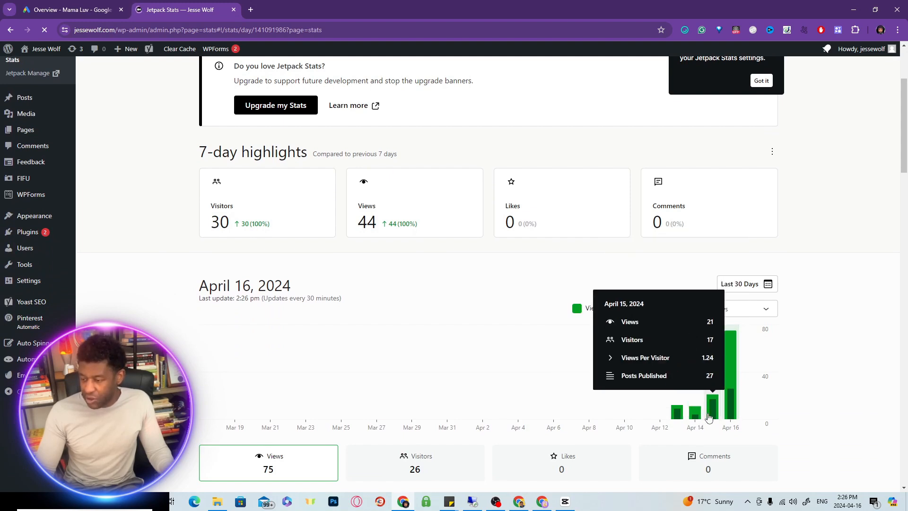
pyautogui.moveTo(730, 405)
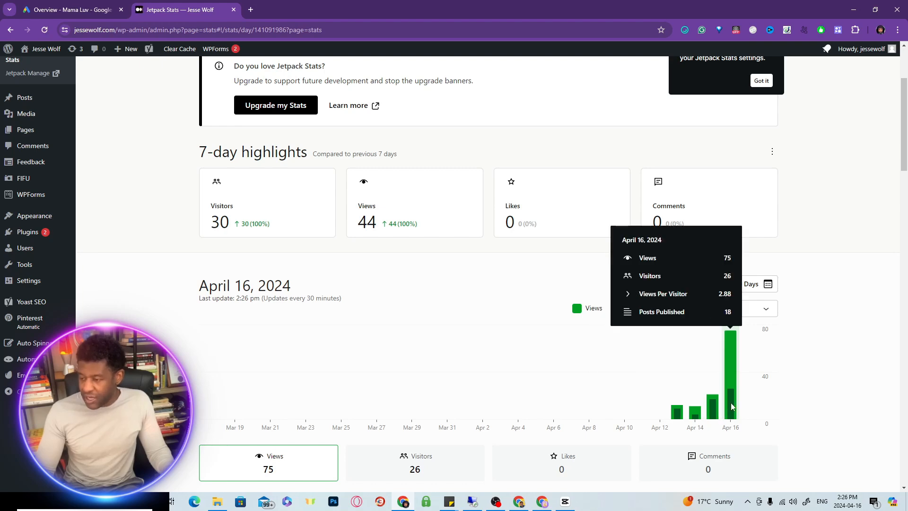
# Scroll through Jetpack Stats to the 7-day highlights of 30 visitors and 44 views
pyautogui.scroll(-3)
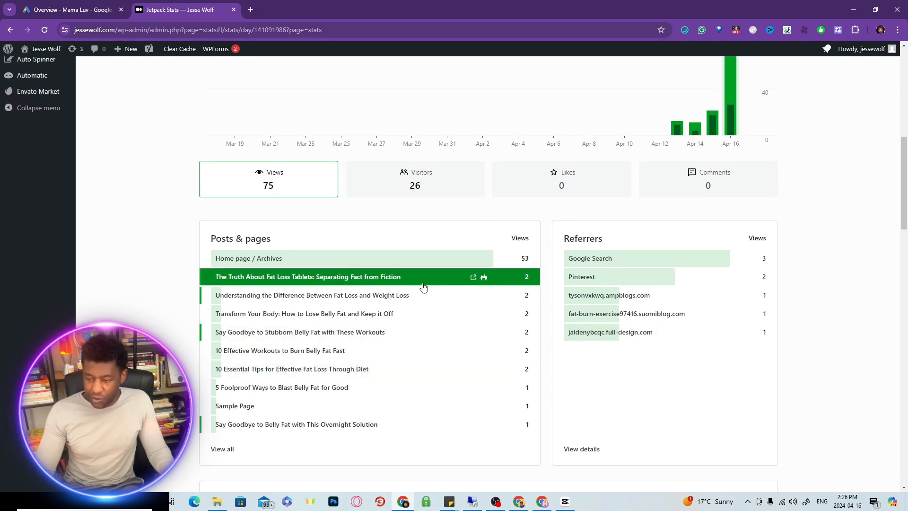
pyautogui.scroll(-3)
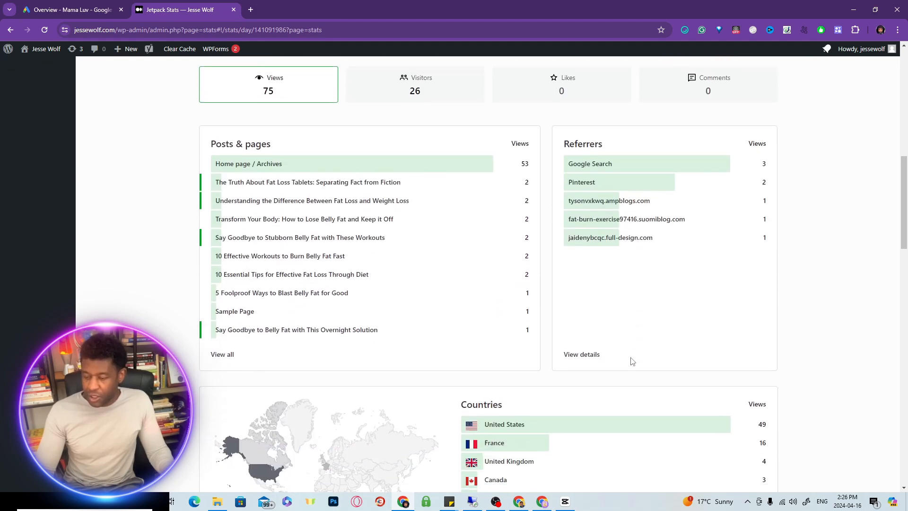
pyautogui.scroll(-3)
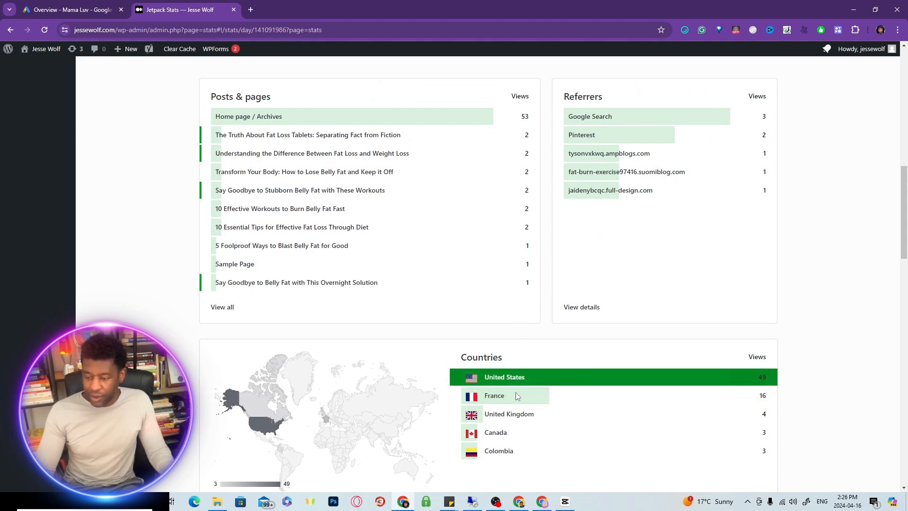
pyautogui.moveTo(540, 395)
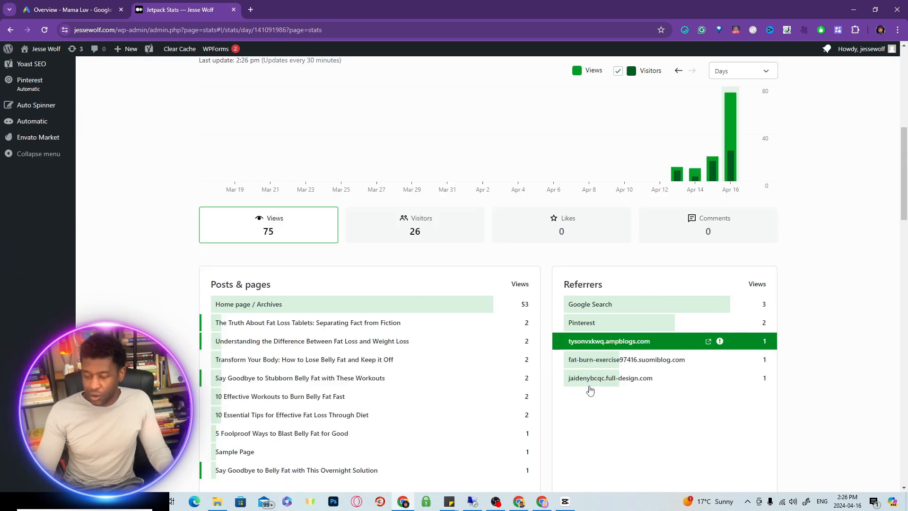
pyautogui.scroll(-3)
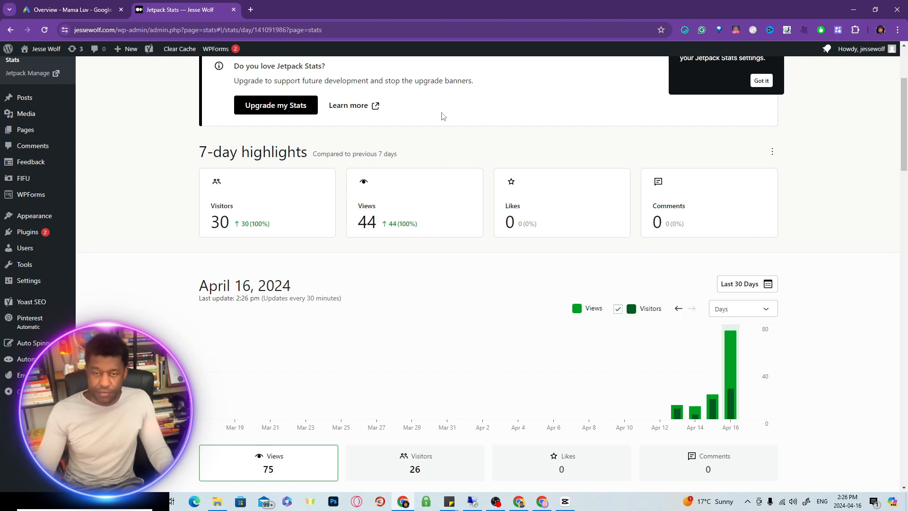
pyautogui.moveTo(510, 284)
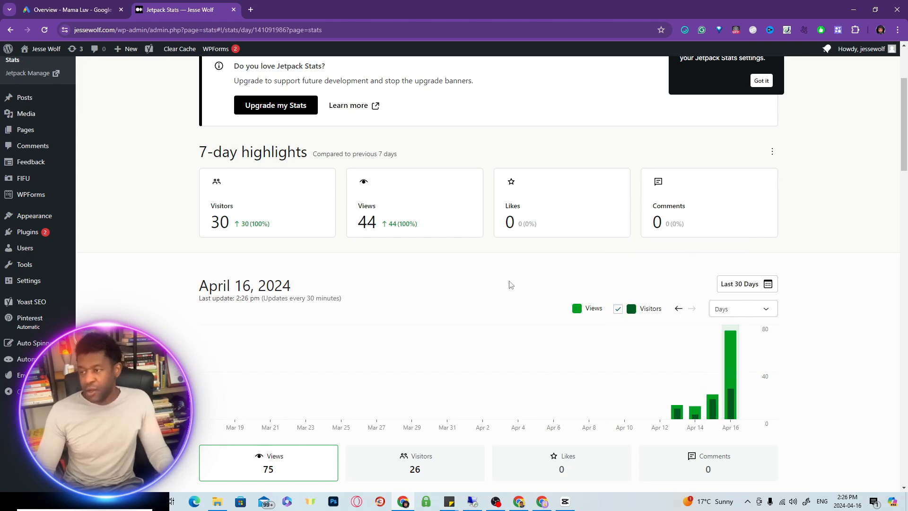
pyautogui.moveTo(55, 230)
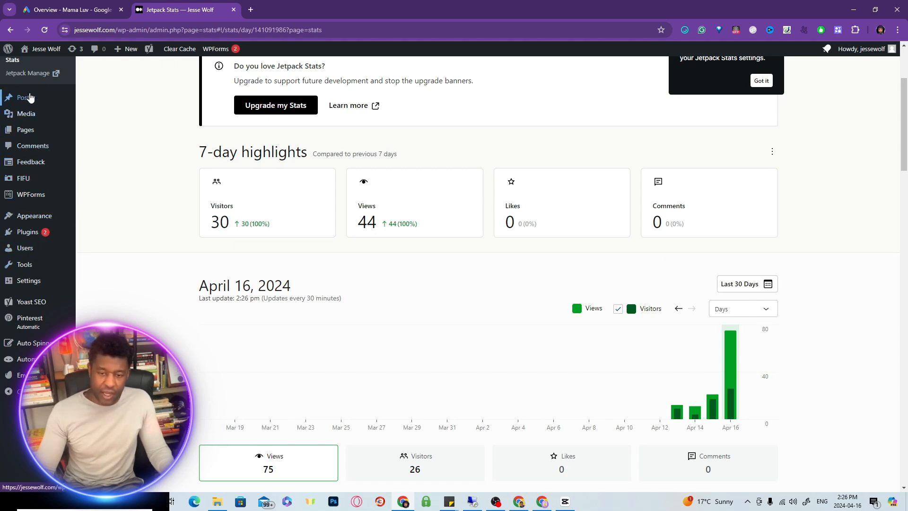
# Open the live belly-fat post from All Posts and copy its URL
pyautogui.click(24, 98)
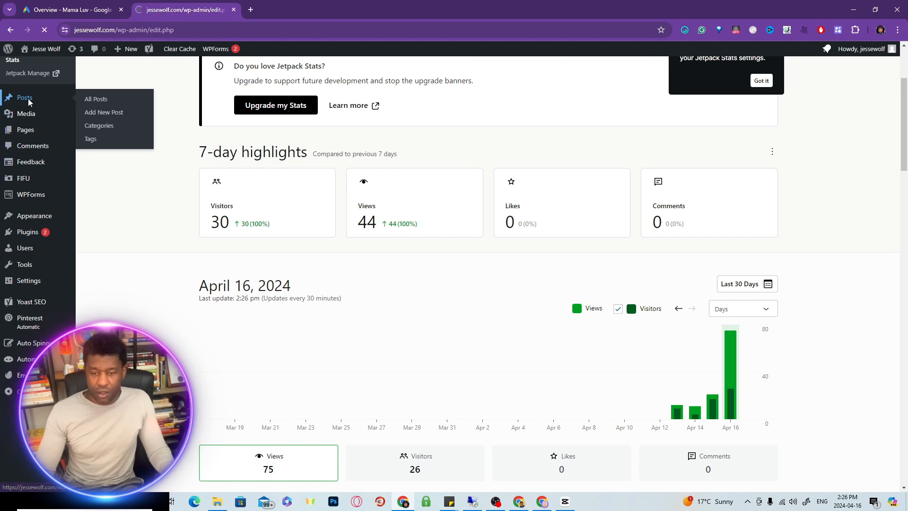
pyautogui.click(95, 98)
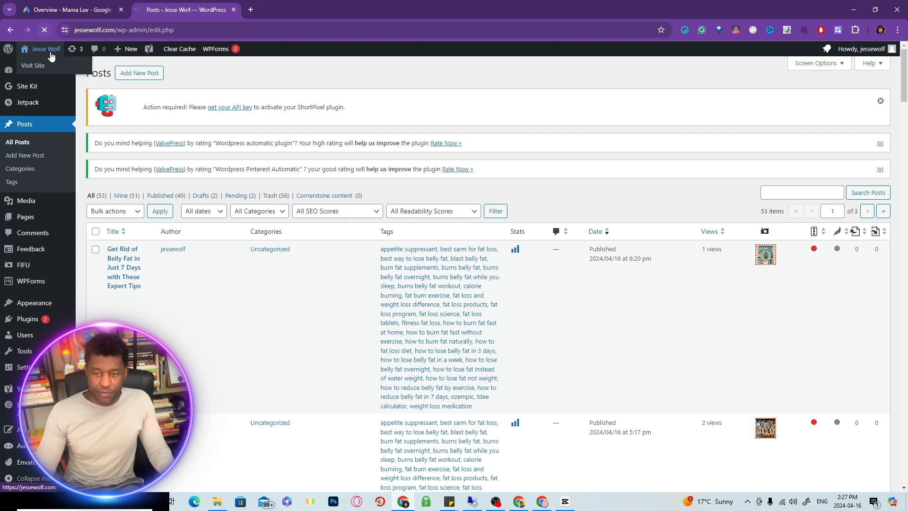
pyautogui.click(33, 65)
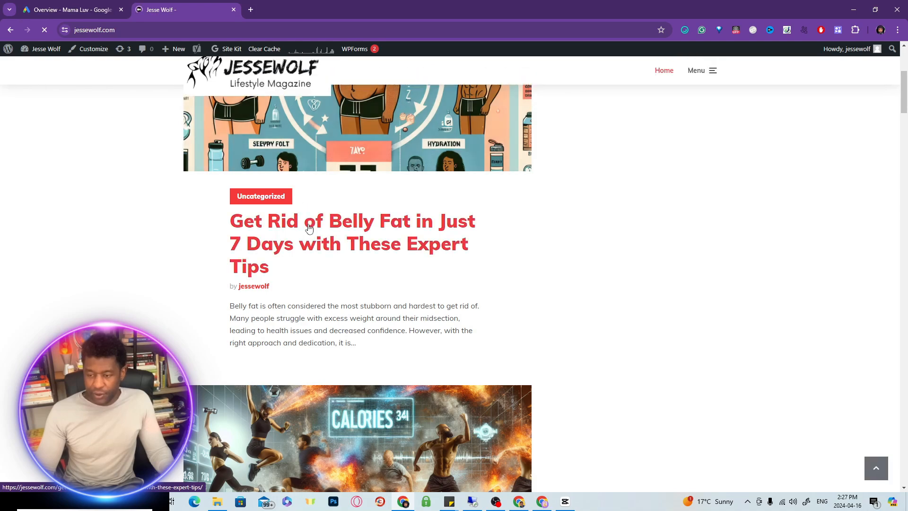
pyautogui.click(352, 243)
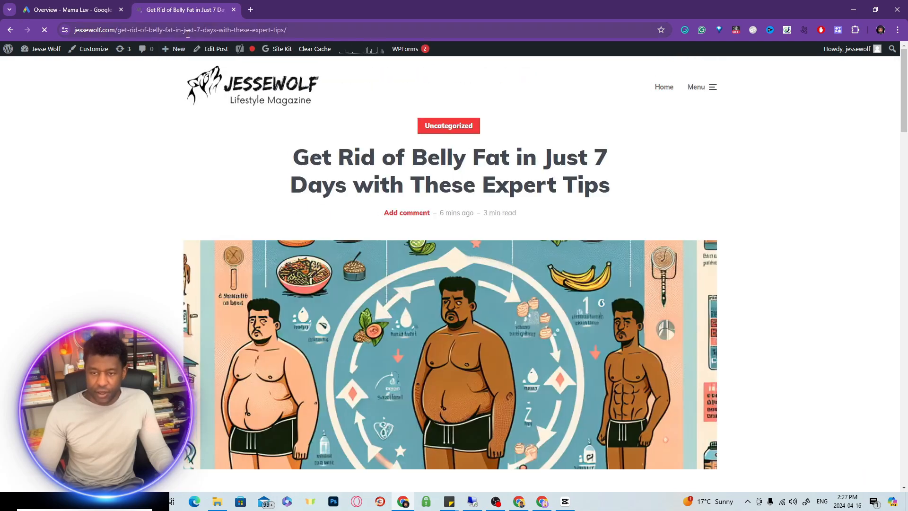
pyautogui.click(180, 29)
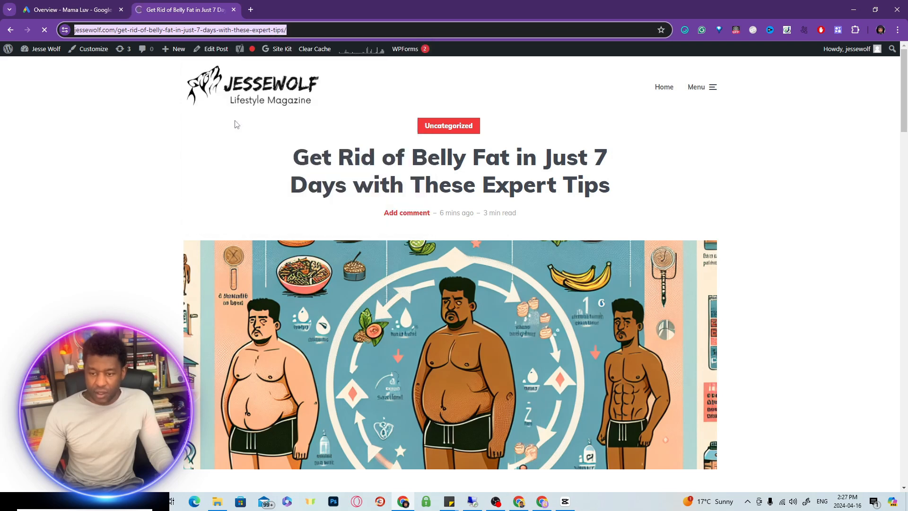
pyautogui.rightClick(173, 29)
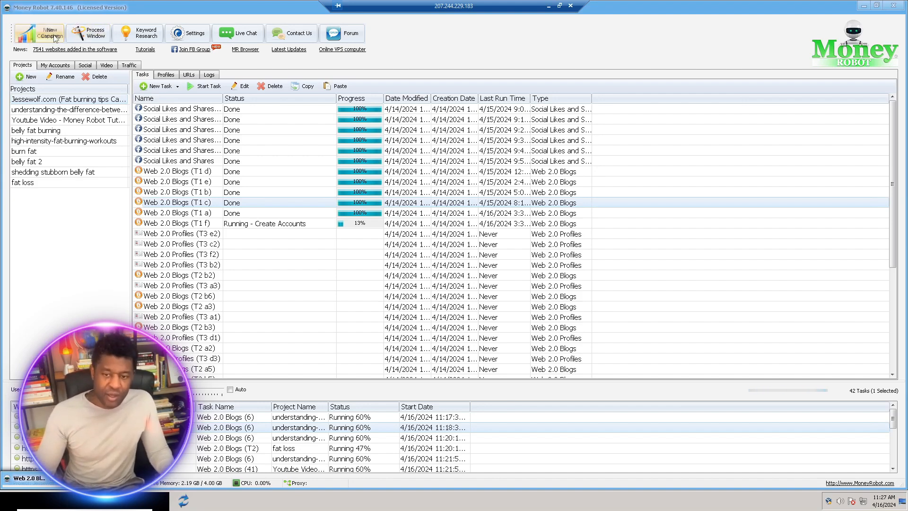
pyautogui.moveTo(52, 35)
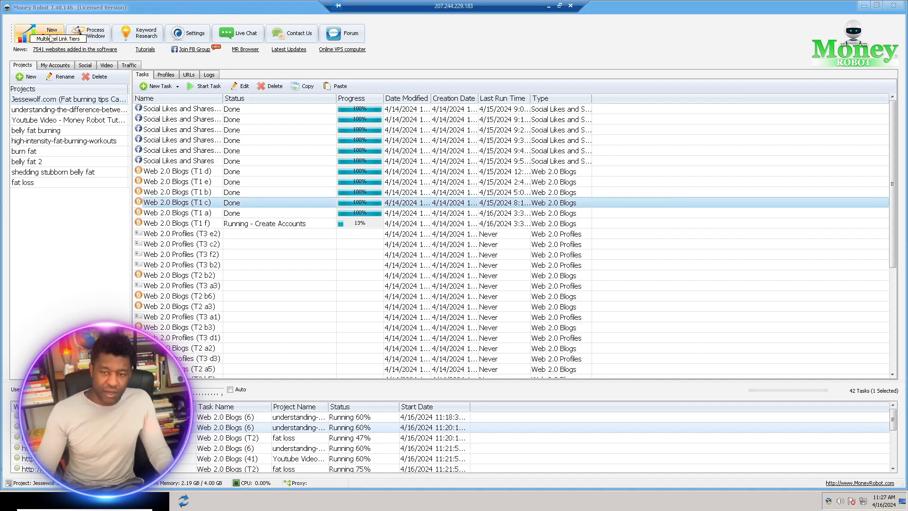
# Start a campaign for the jessewolf.com belly-fat post URL, named 'get-rid-of-belly-fat-in-just-7-days'
pyautogui.click(38, 33)
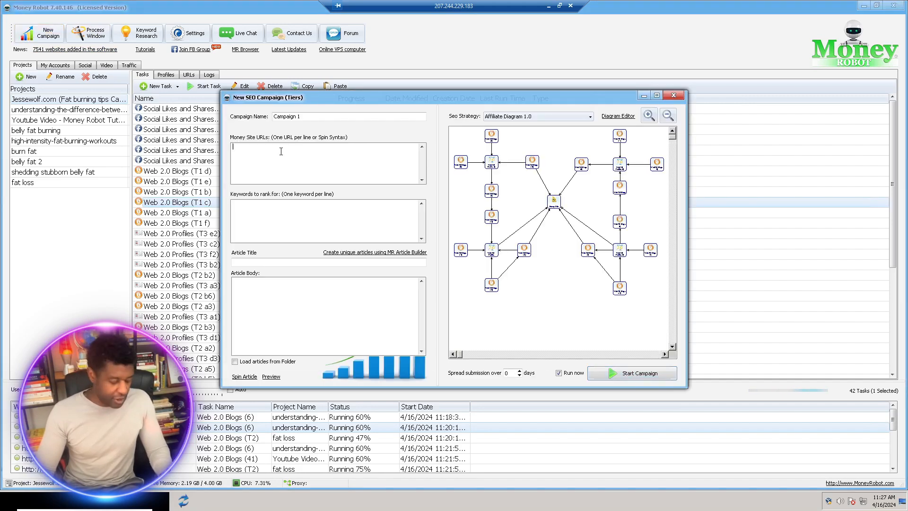
pyautogui.write('https://jessewolf.com/get-rid-of-belly-fat-in-just-7-days-with-these-expert-tips/')
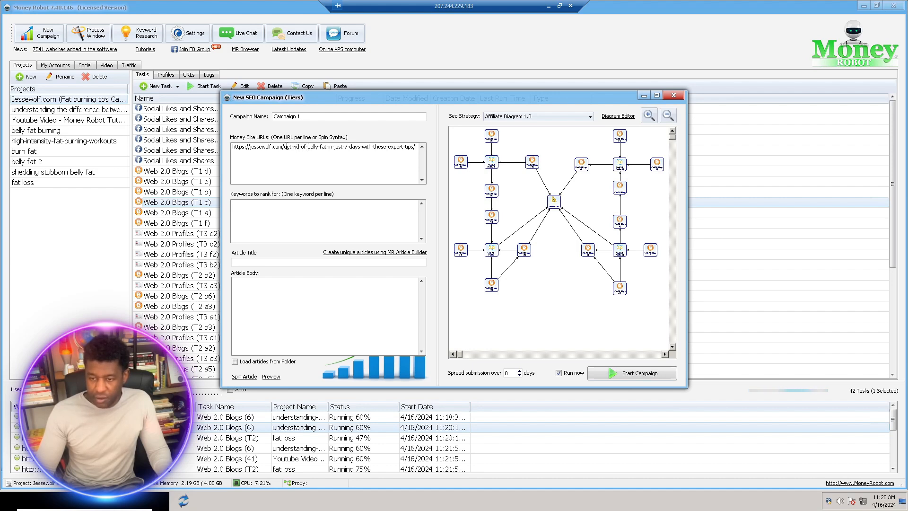
pyautogui.doubleClick(295, 146)
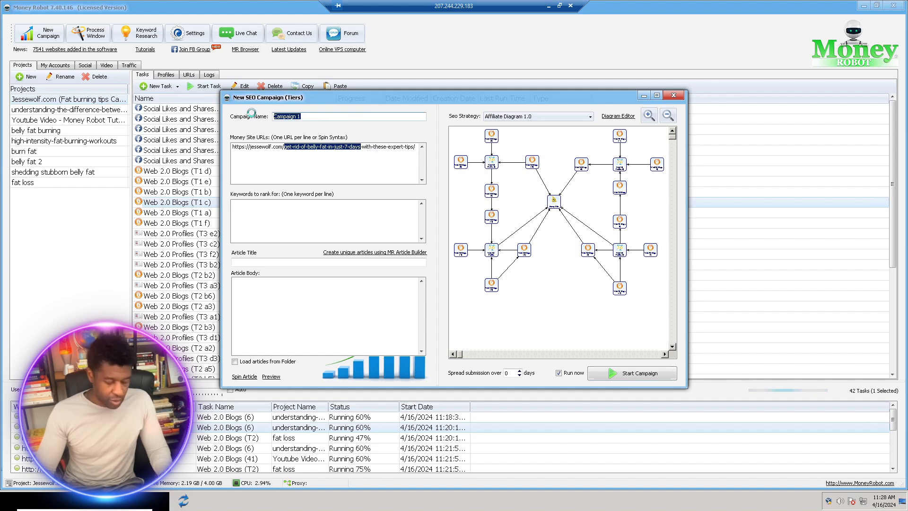
pyautogui.write('get-rid-of-belly-fat-in-just-7-days')
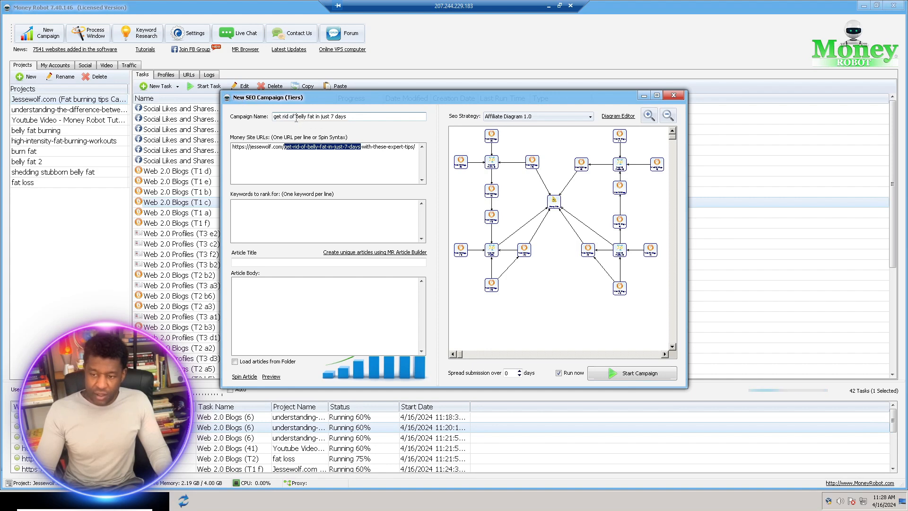
pyautogui.doubleClick(338, 116)
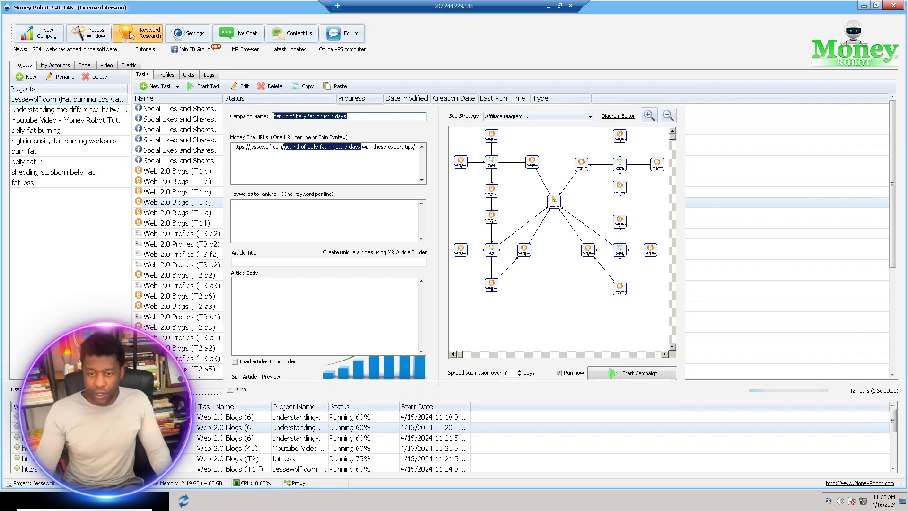
pyautogui.click(138, 32)
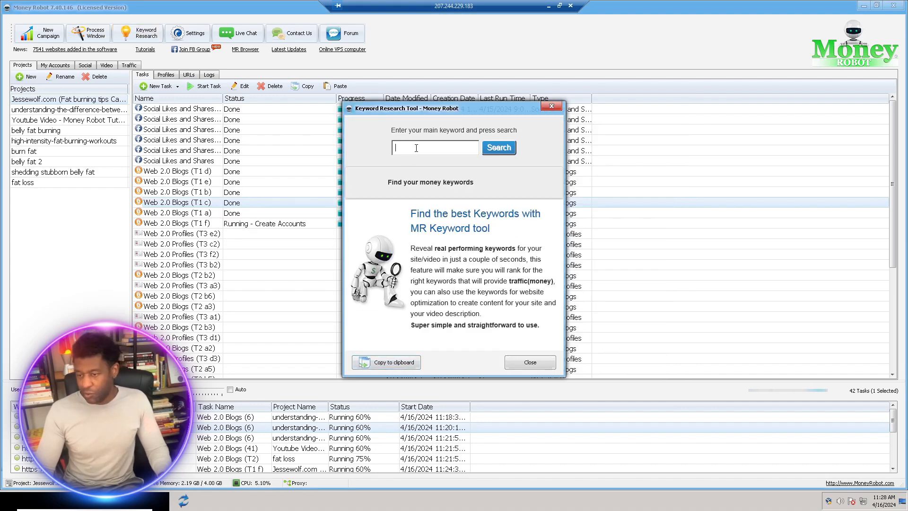
# Search keywords for 'rid of belly fat in just 7 days' and browse the results
pyautogui.write('rid of belly fat in just 7 days')
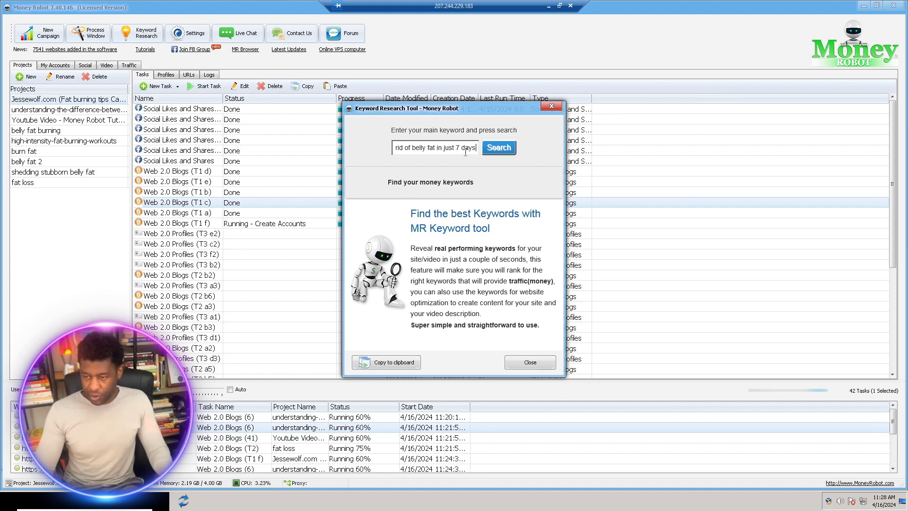
pyautogui.click(498, 147)
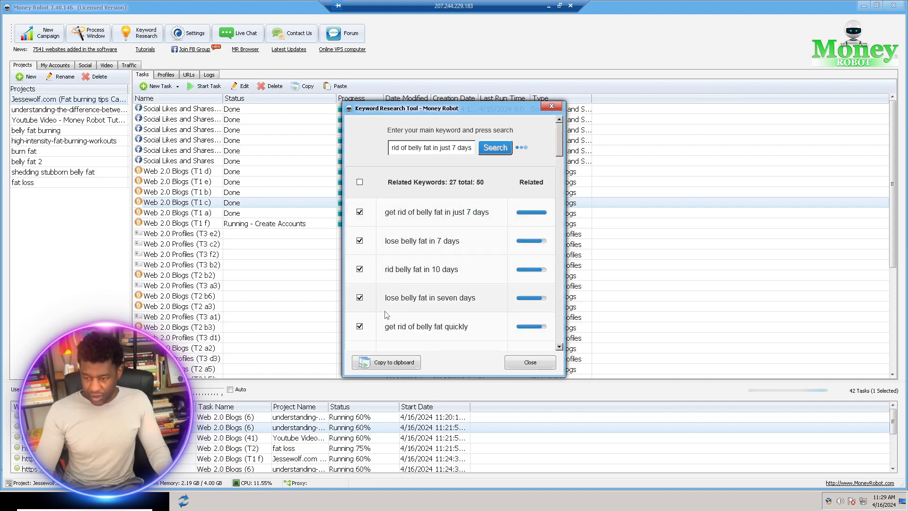
pyautogui.scroll(-3)
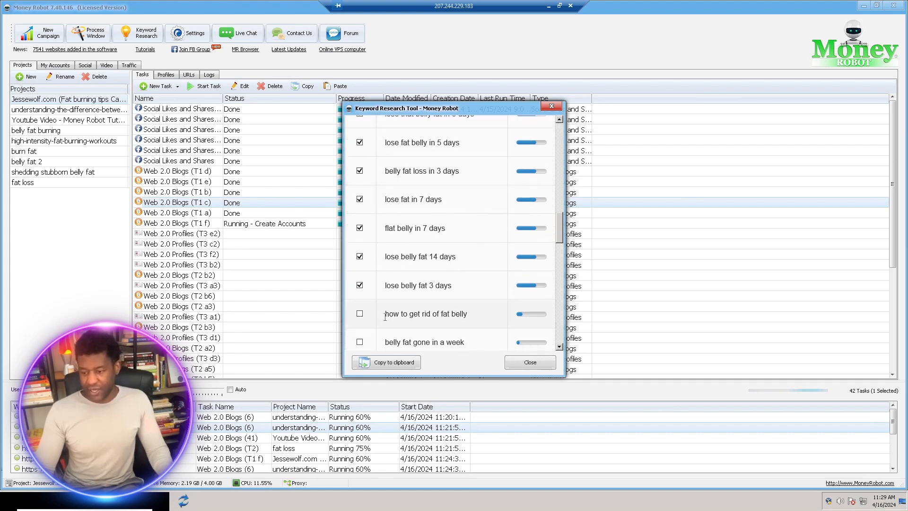
pyautogui.scroll(-3)
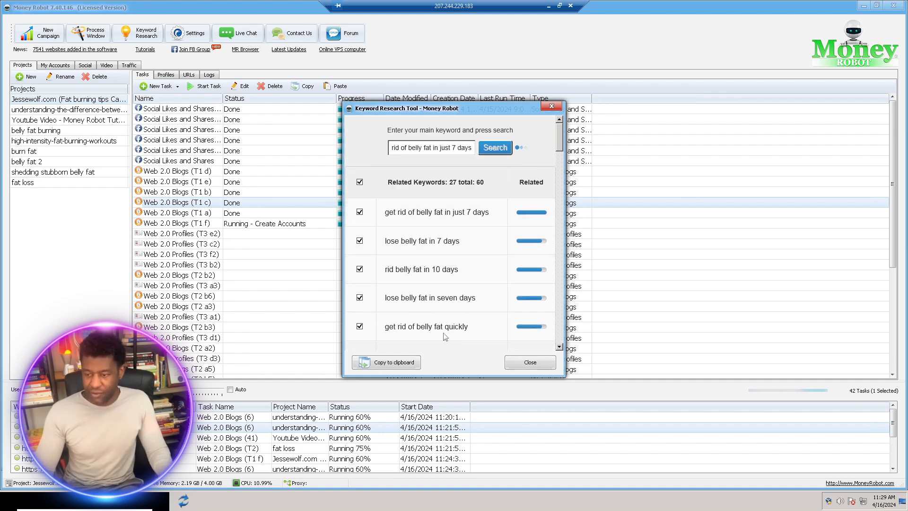
pyautogui.scroll(-3)
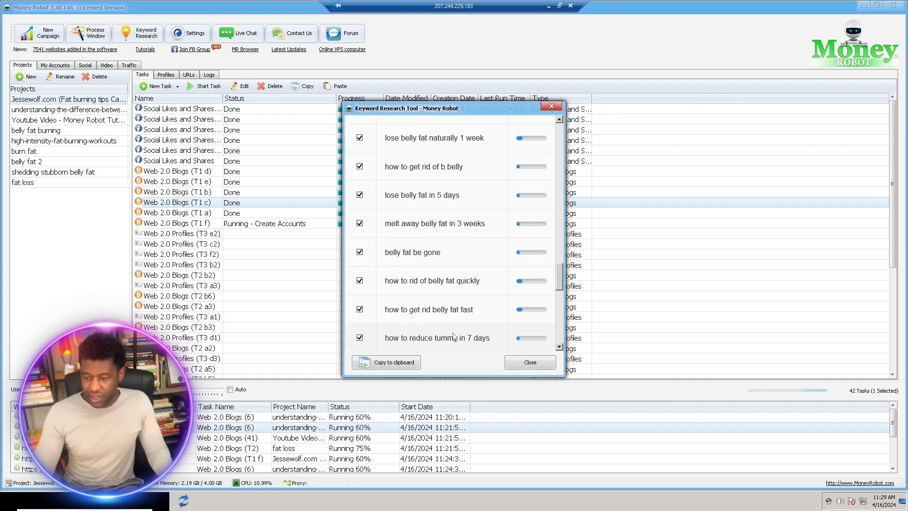
pyautogui.scroll(-3)
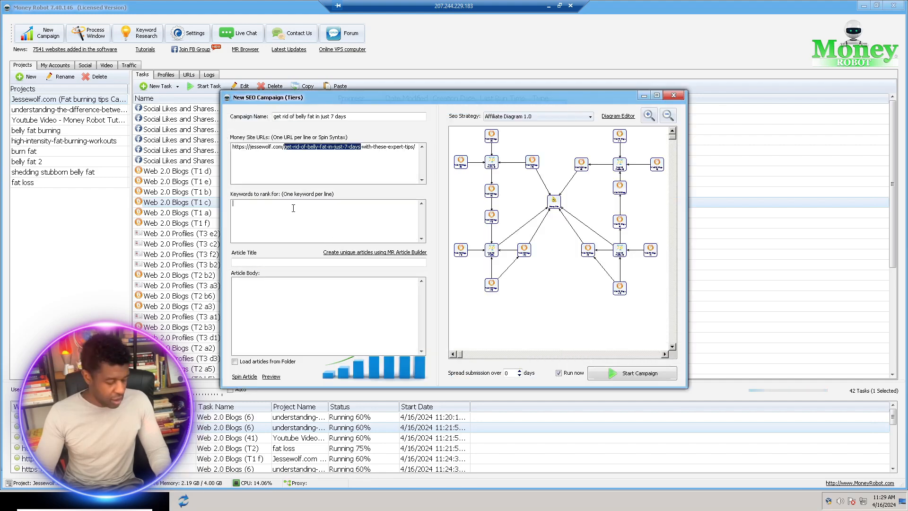
# Enter belly-fat keywords such as 'how to lose belly fat 3 days' and open the Diagram Editor
pyautogui.write('how to lose belly fat 3 days')
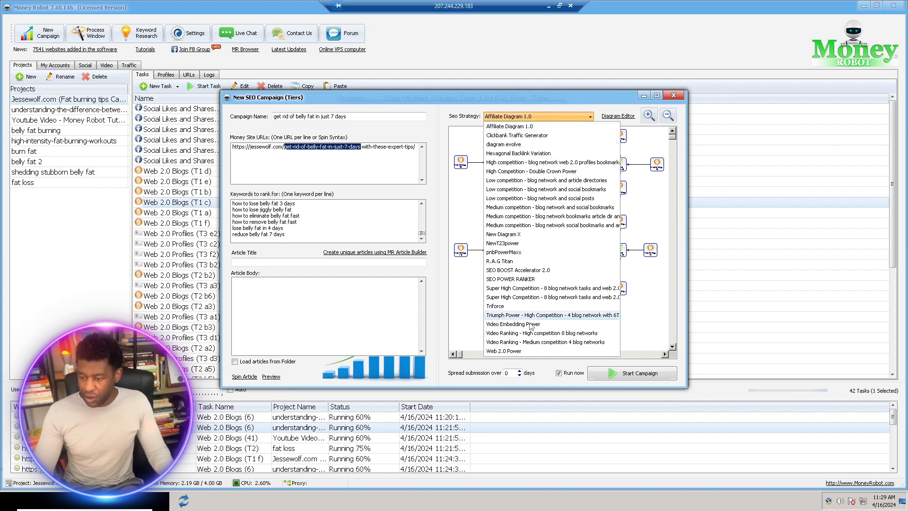
pyautogui.moveTo(517, 269)
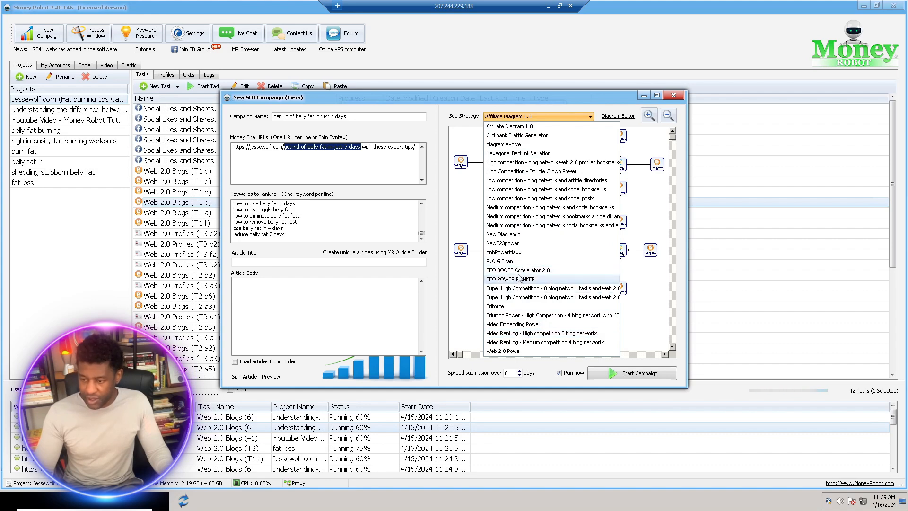
pyautogui.click(515, 270)
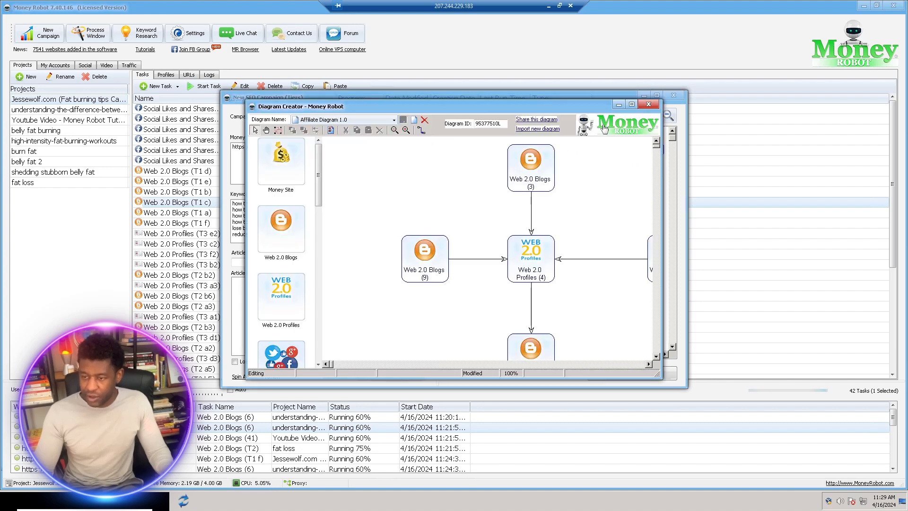
# Load the SEO BOOST Accelerator 2.0 diagram, maximize its window and zoom out
pyautogui.click(393, 119)
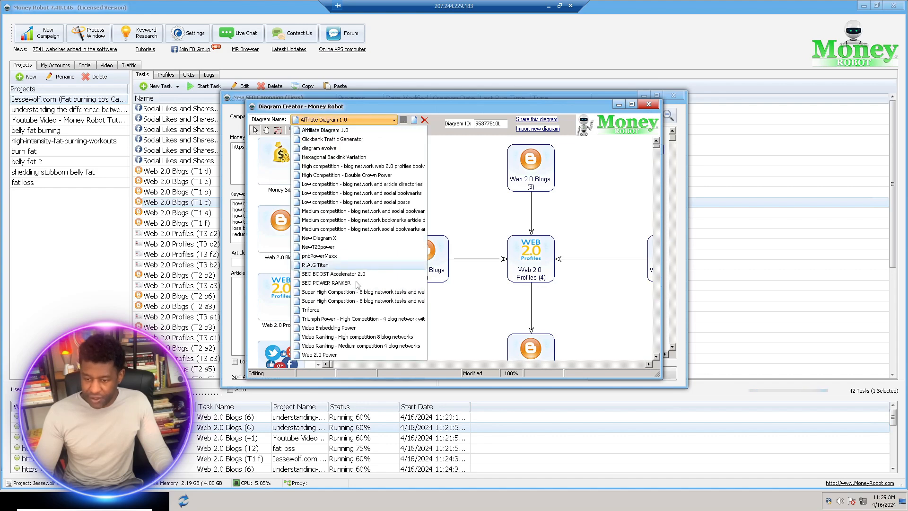
pyautogui.click(333, 273)
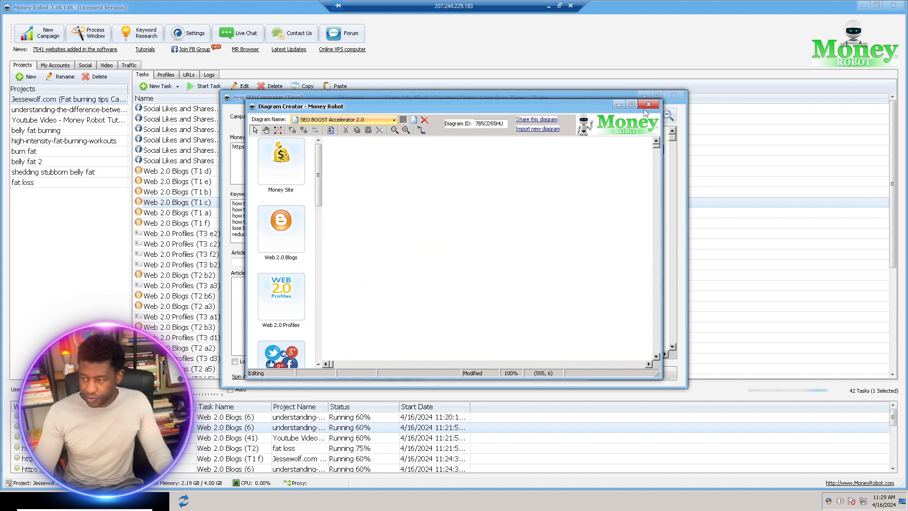
pyautogui.click(631, 104)
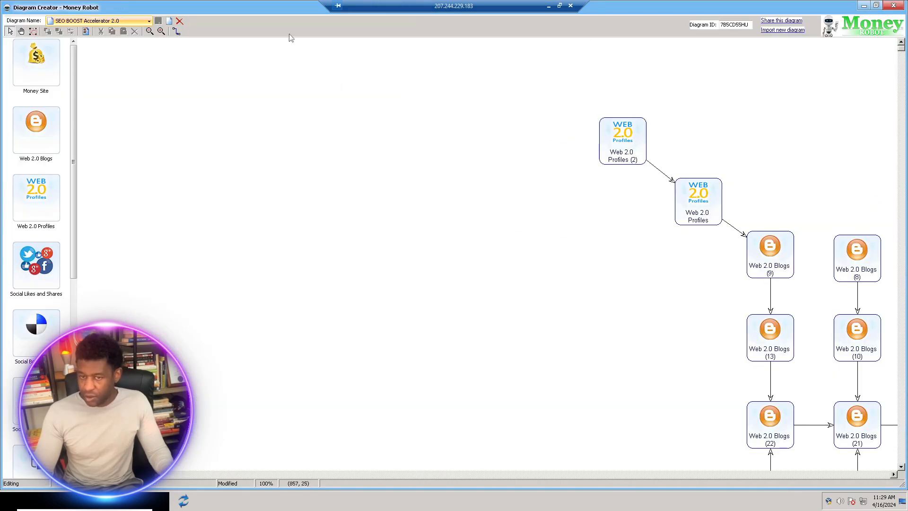
pyautogui.click(149, 31)
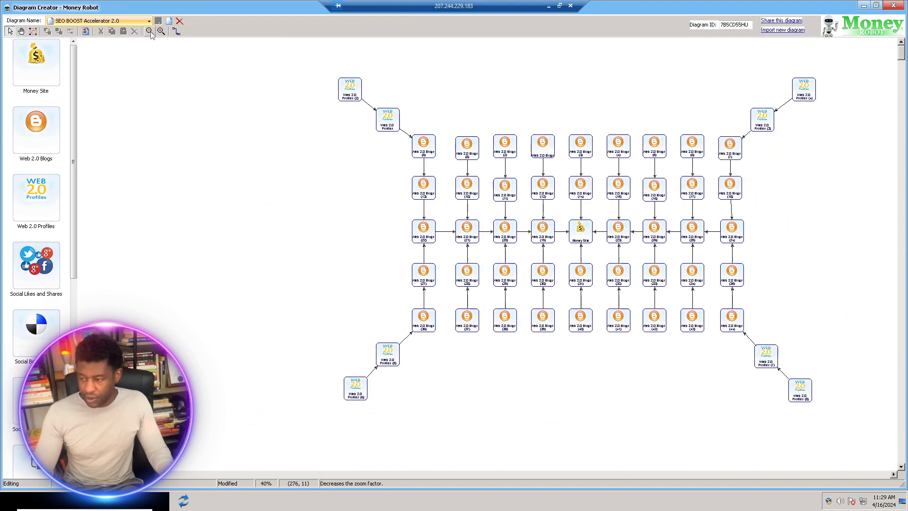
pyautogui.click(150, 31)
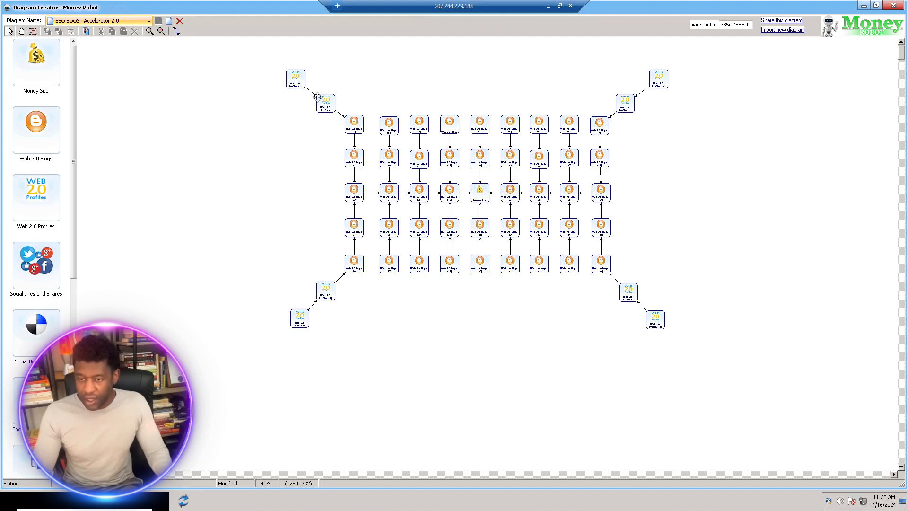
pyautogui.moveTo(333, 126)
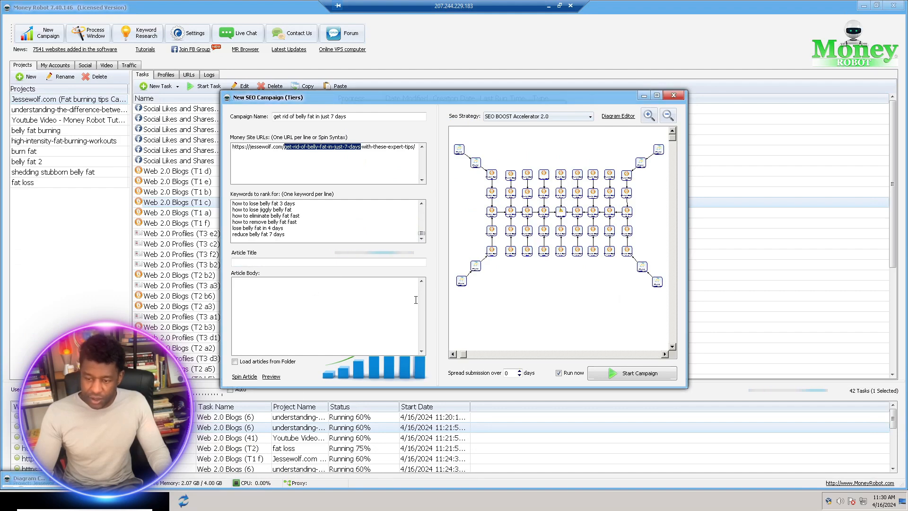
pyautogui.moveTo(267, 293)
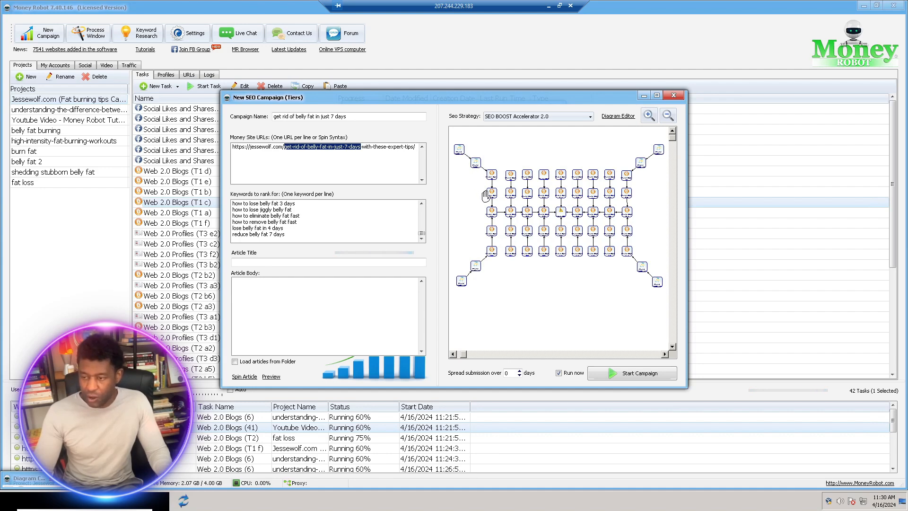
pyautogui.moveTo(476, 253)
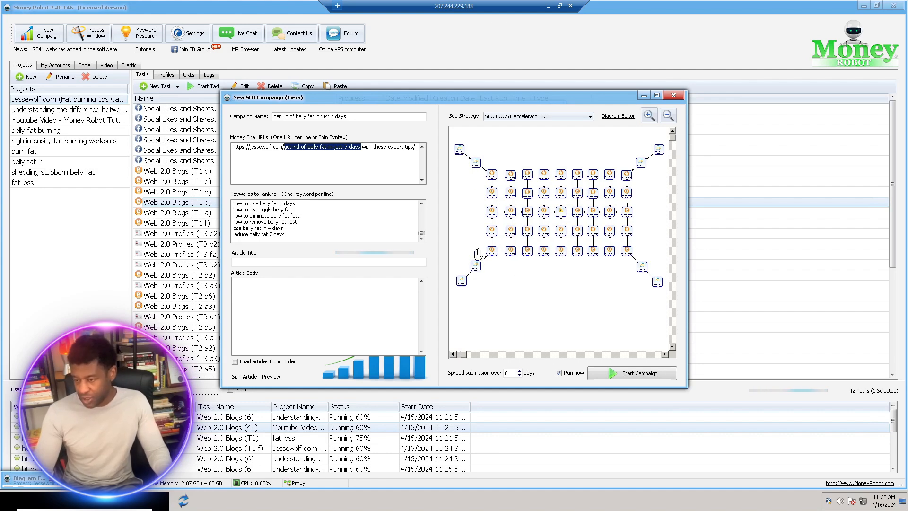
pyautogui.moveTo(542, 263)
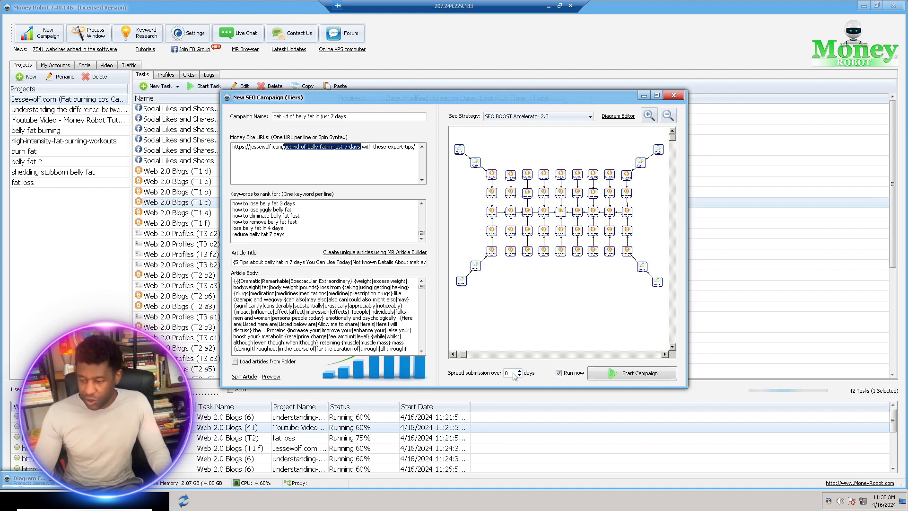
# Spread submissions over 5 days and start the campaign
pyautogui.click(519, 371)
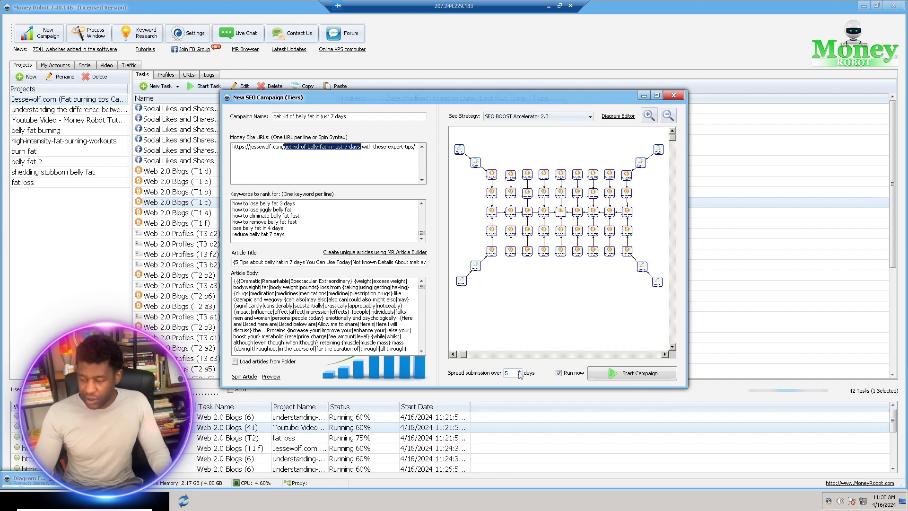
pyautogui.click(517, 370)
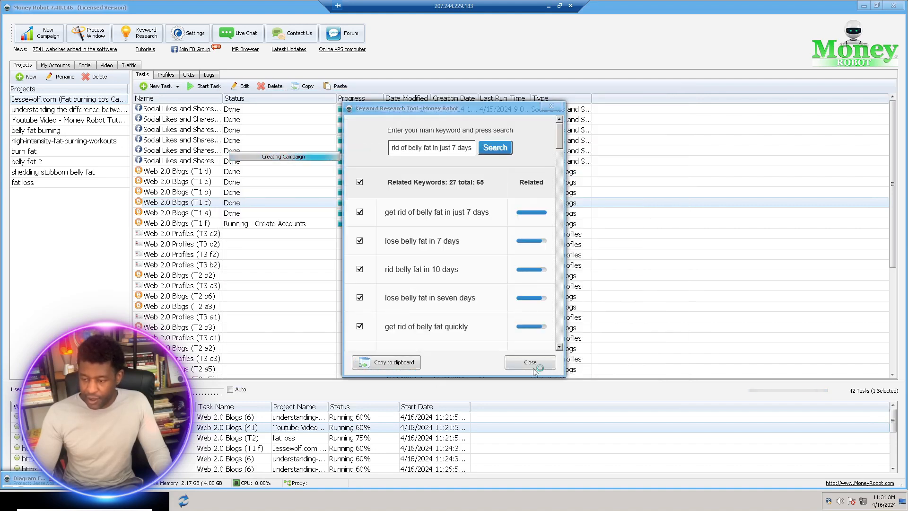
# Dismiss the keyword results and settle on the Jessewolf fat-burning tips project
pyautogui.click(529, 361)
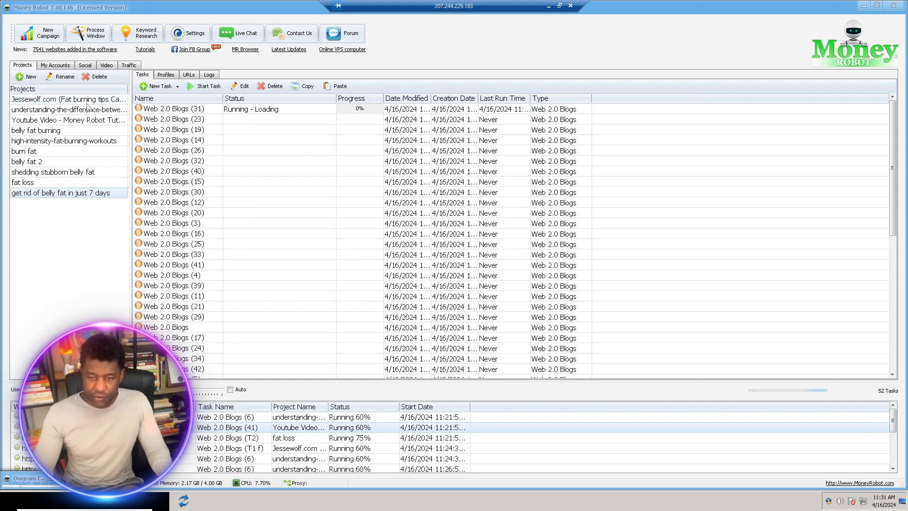
pyautogui.click(66, 109)
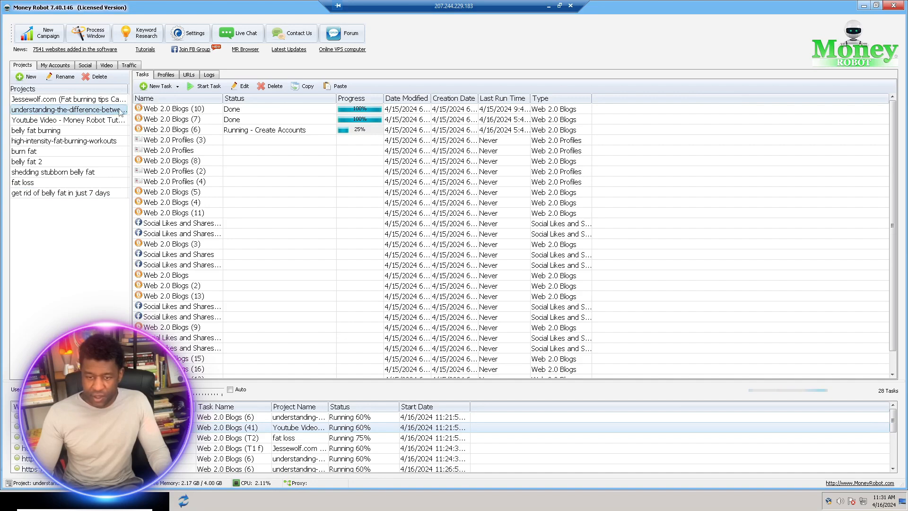
pyautogui.click(67, 99)
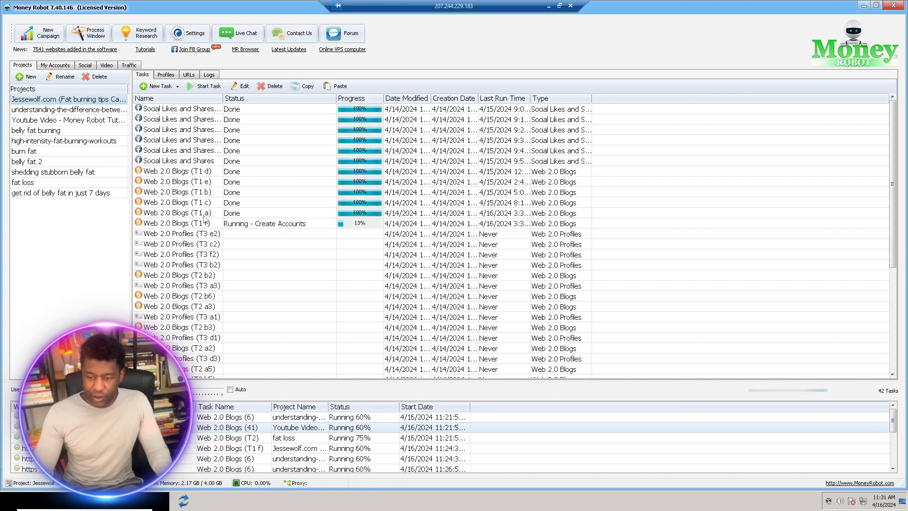
pyautogui.click(67, 109)
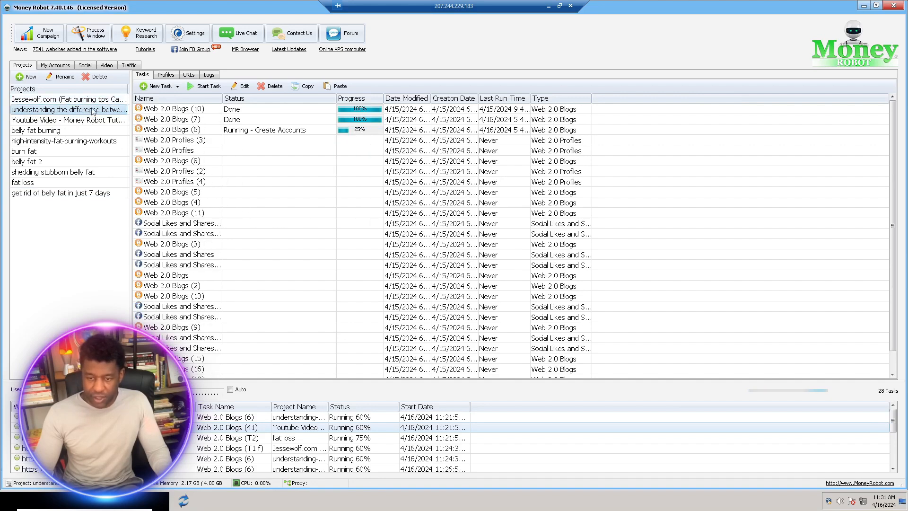
pyautogui.click(66, 99)
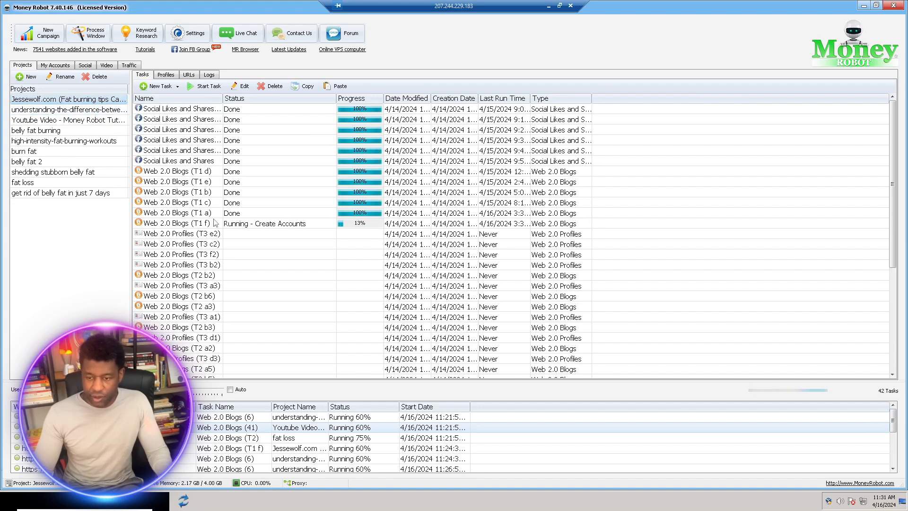
# Open the Web 2.0 Blogs (T1 a) task and bring up actions for the tribunablog entry
pyautogui.click(178, 213)
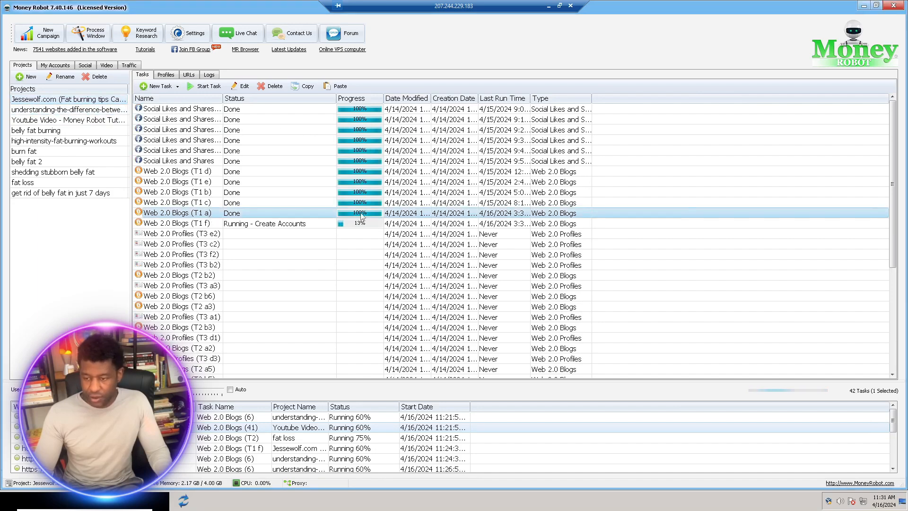
pyautogui.doubleClick(176, 212)
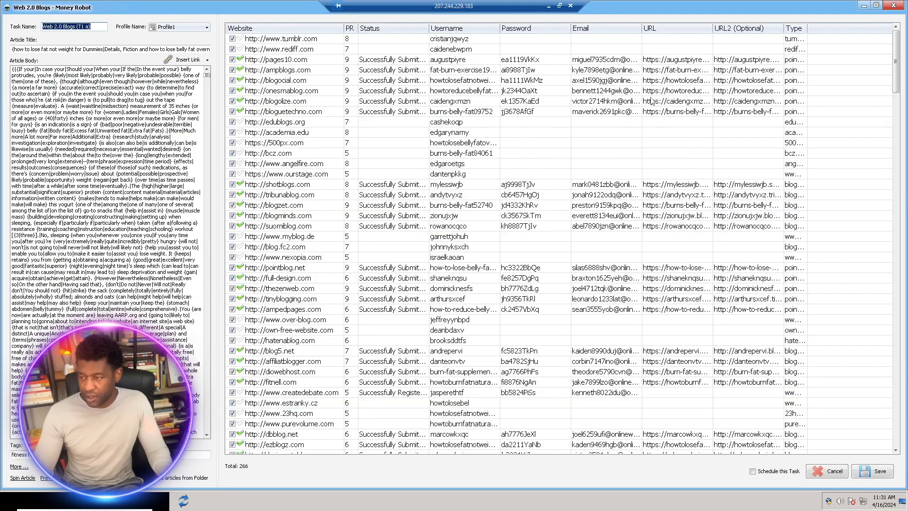
pyautogui.click(278, 195)
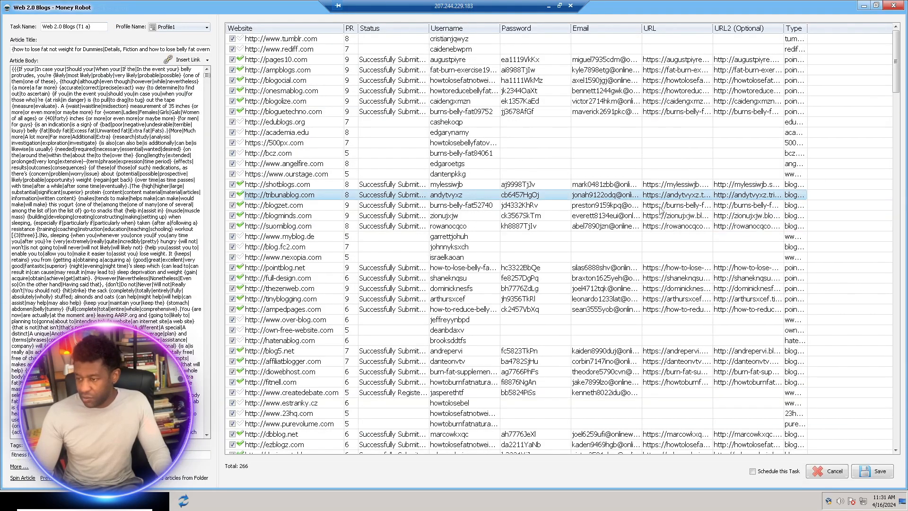
pyautogui.rightClick(654, 205)
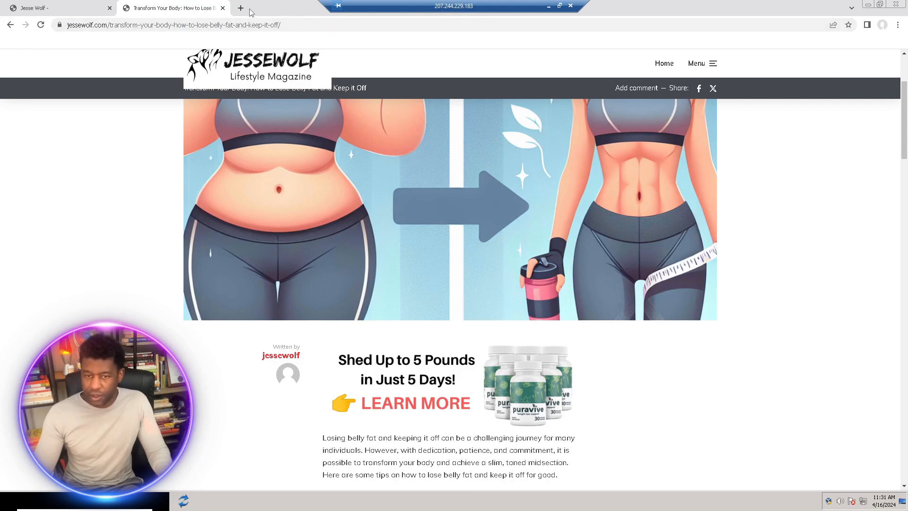
# Open the blogzet post, scroll the article, and follow its 'website' link to jessewolf.com
pyautogui.click(240, 7)
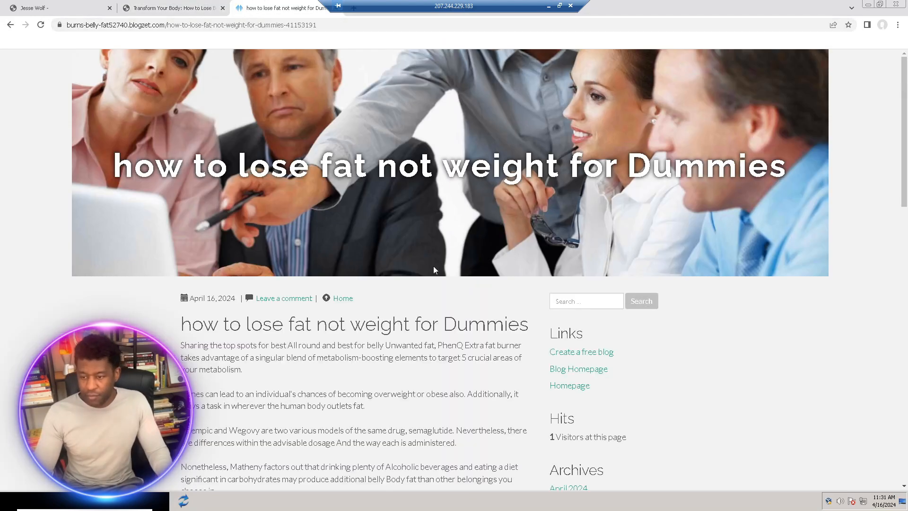
pyautogui.scroll(-3)
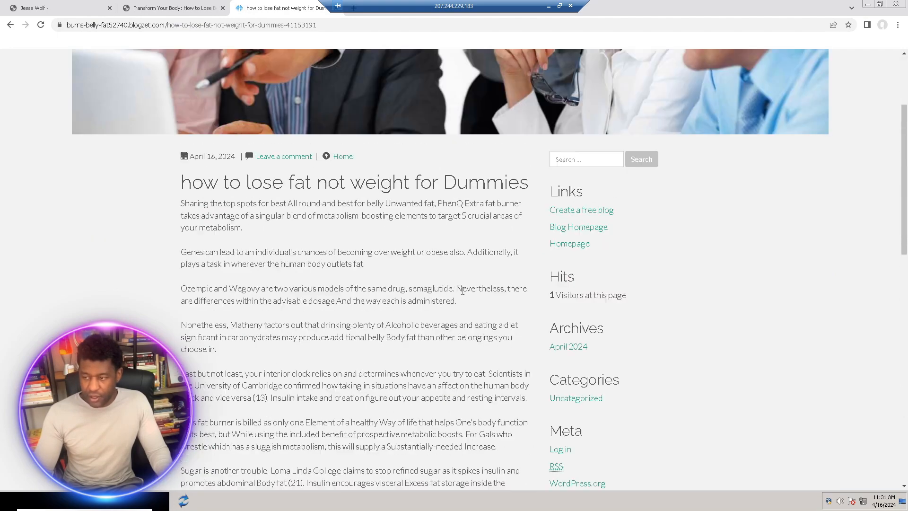
pyautogui.scroll(-3)
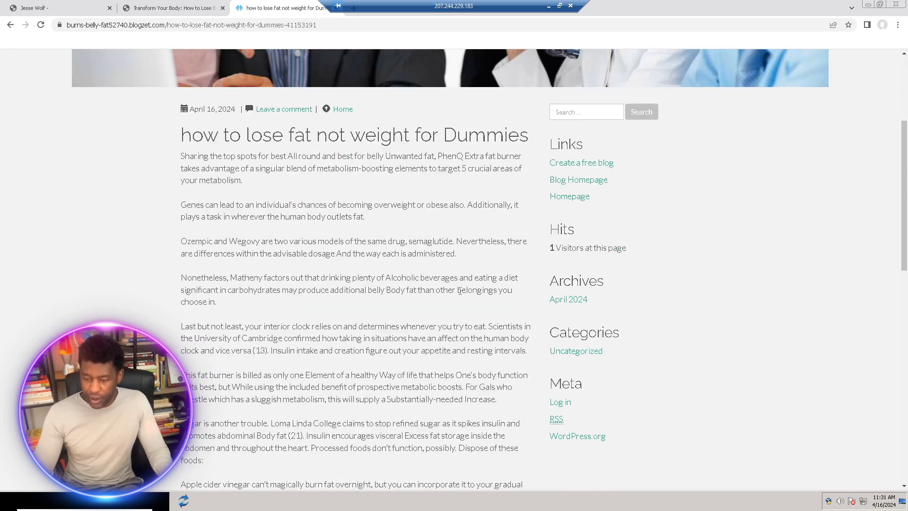
pyautogui.scroll(-3)
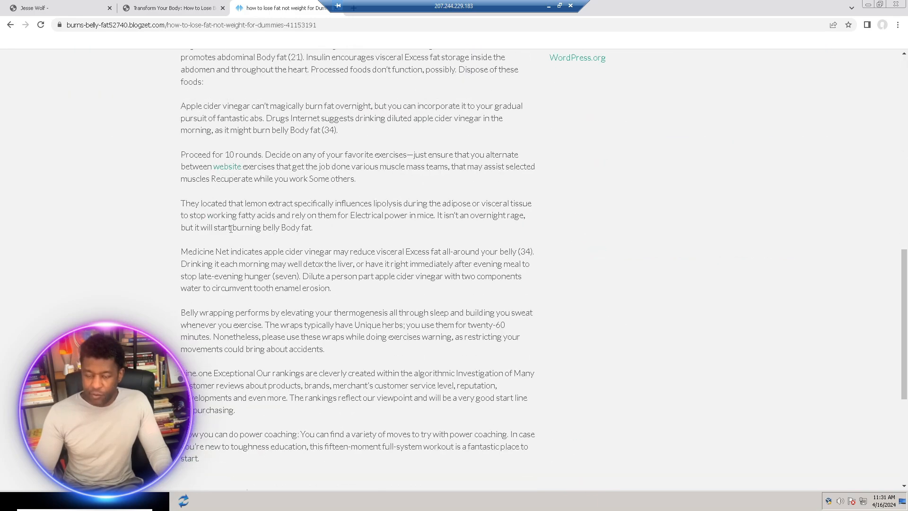
pyautogui.click(226, 166)
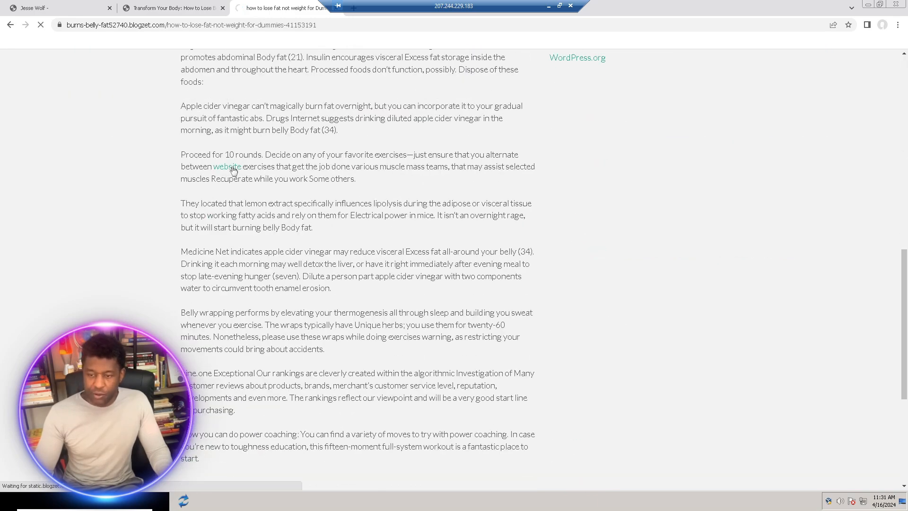
pyautogui.click(226, 166)
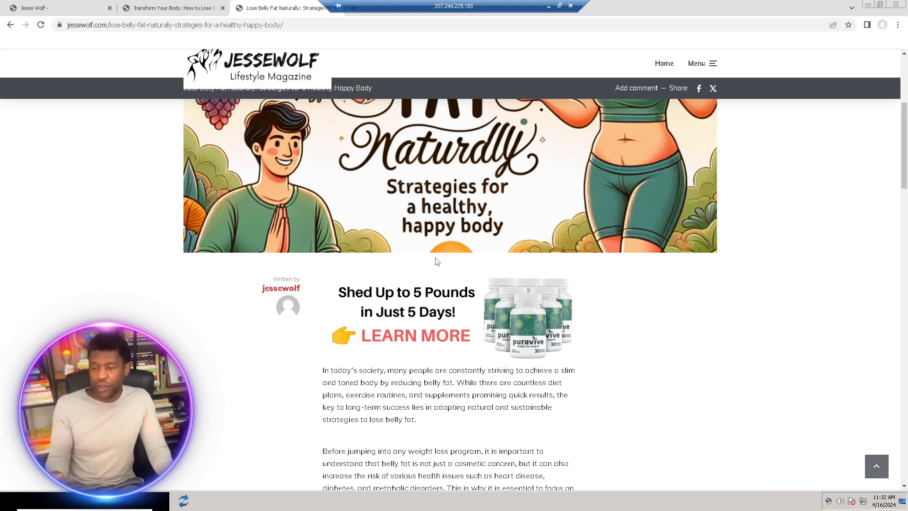
pyautogui.moveTo(490, 248)
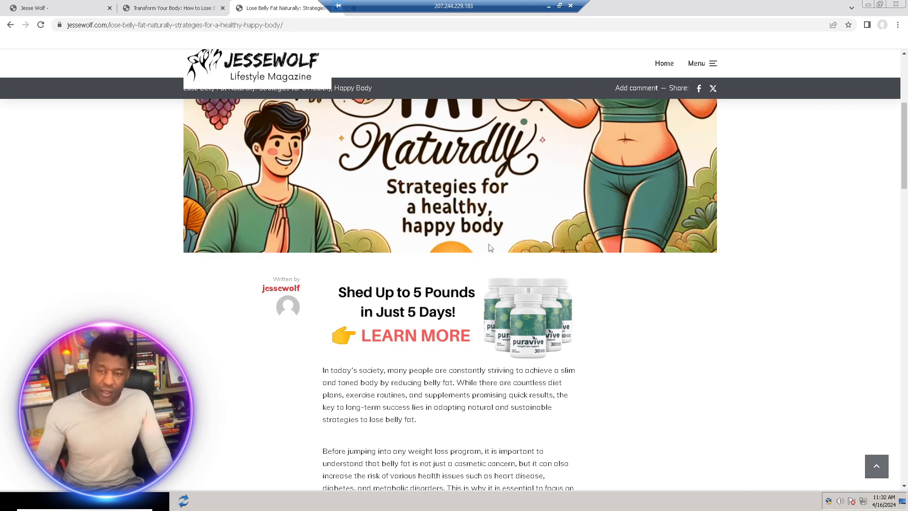
pyautogui.moveTo(278, 187)
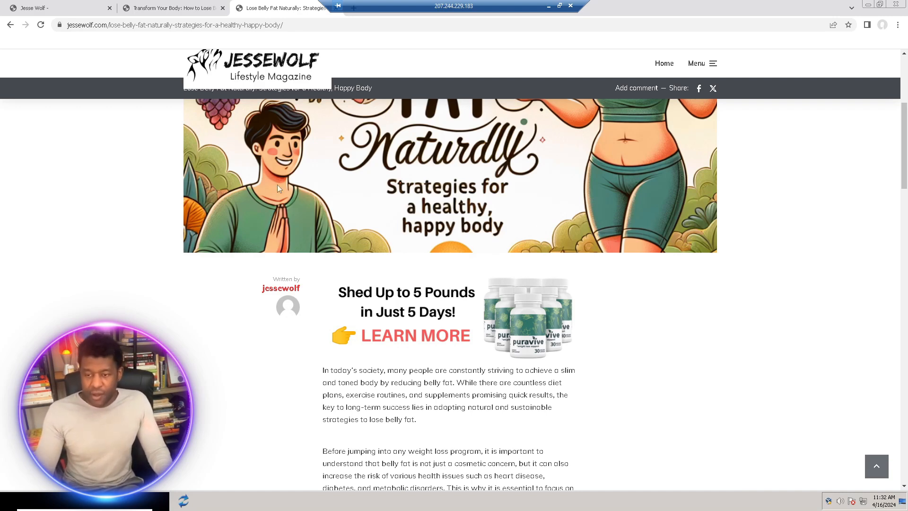
pyautogui.moveTo(422, 211)
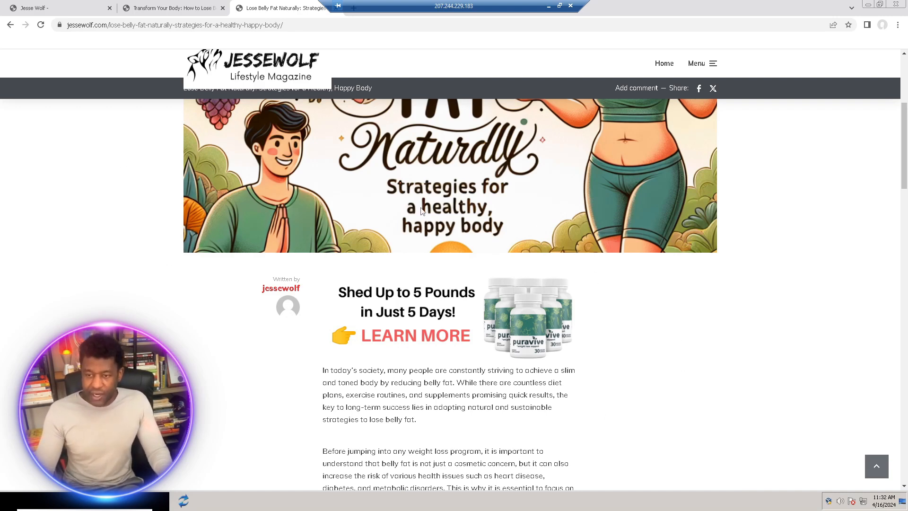